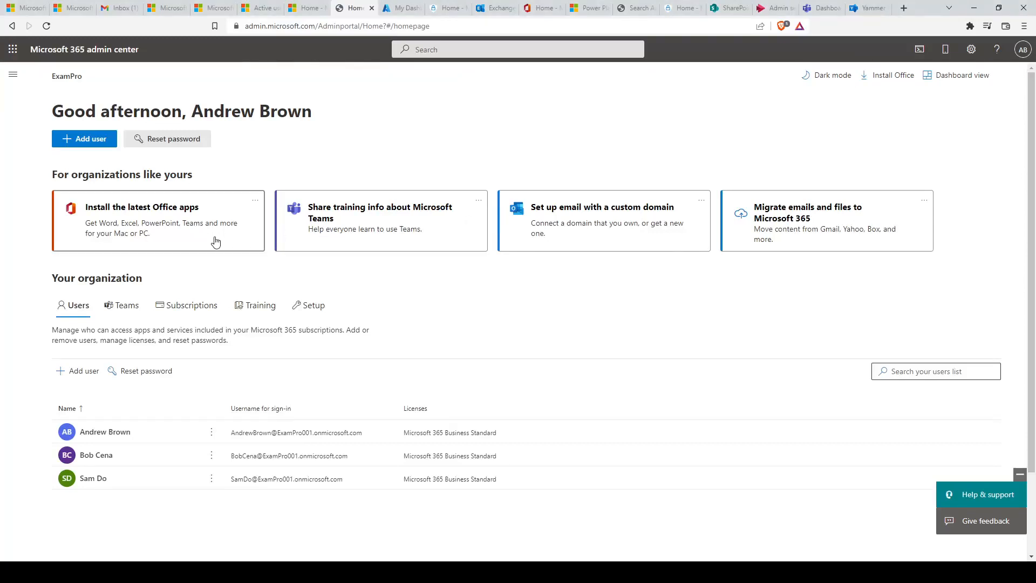
mouse_move(222, 275)
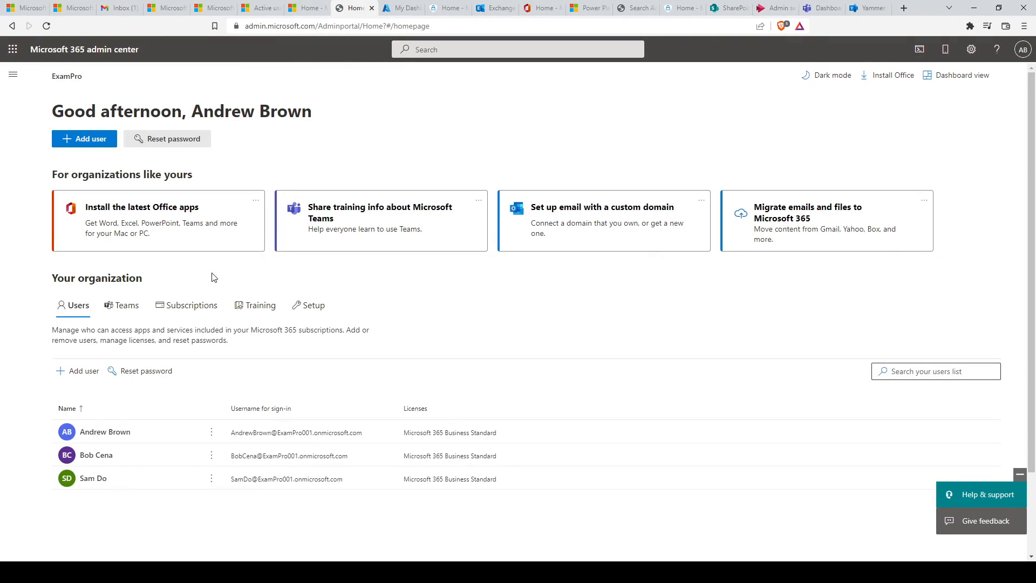
mouse_move(183, 265)
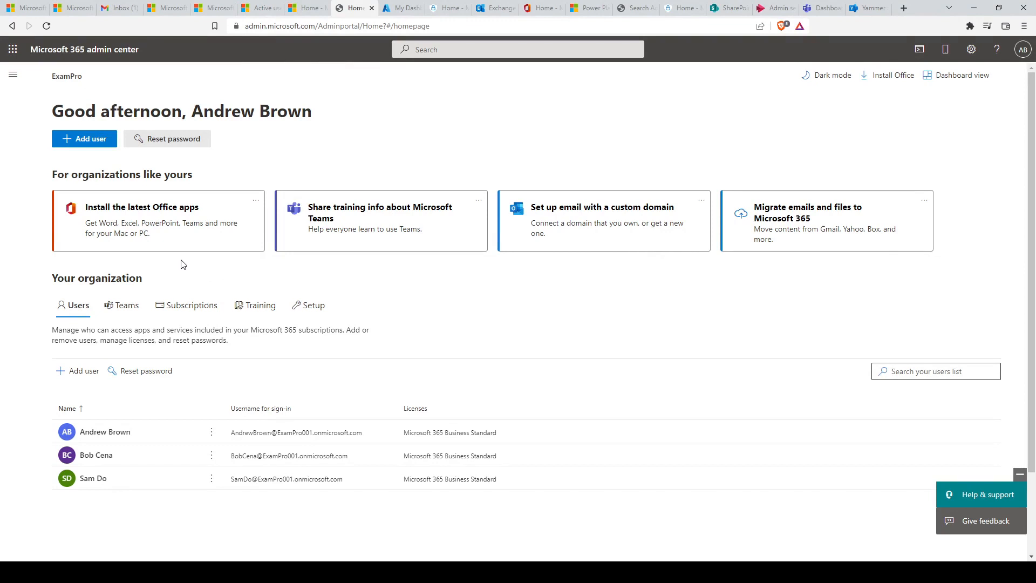
mouse_move(180, 263)
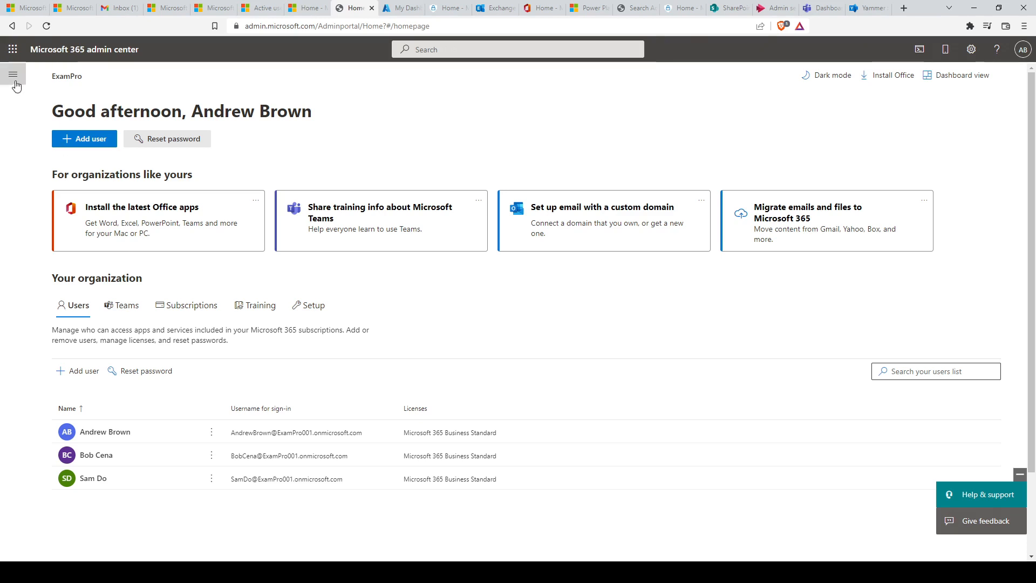
Show the full navigation and go to the All admin centers list with descriptions
click(13, 75)
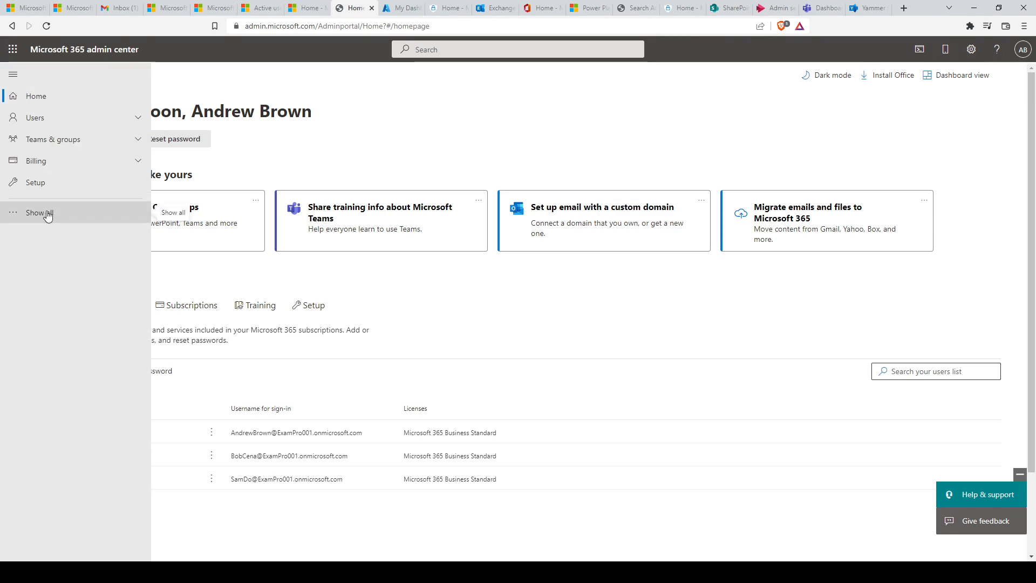
click(39, 212)
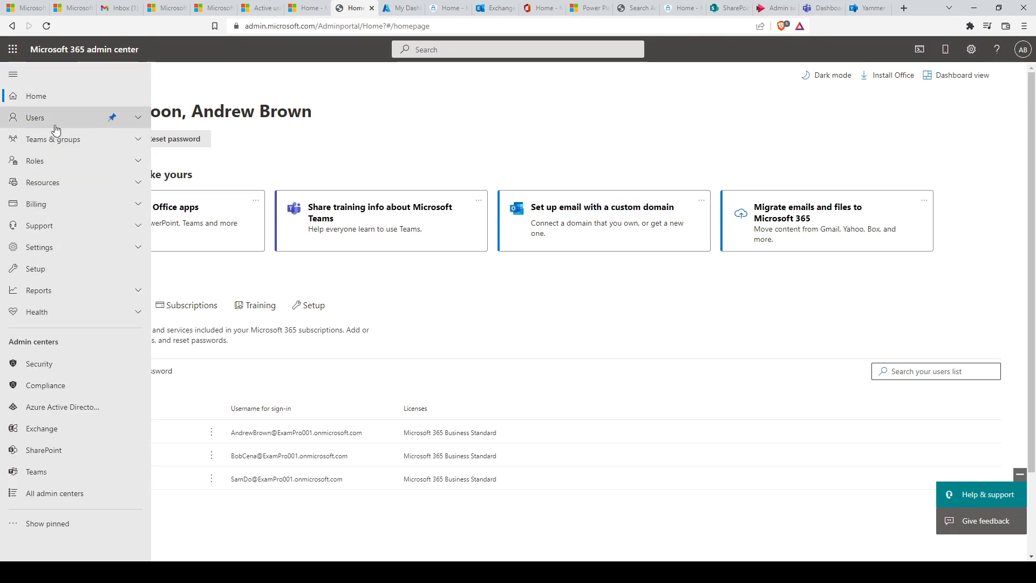
mouse_move(36, 96)
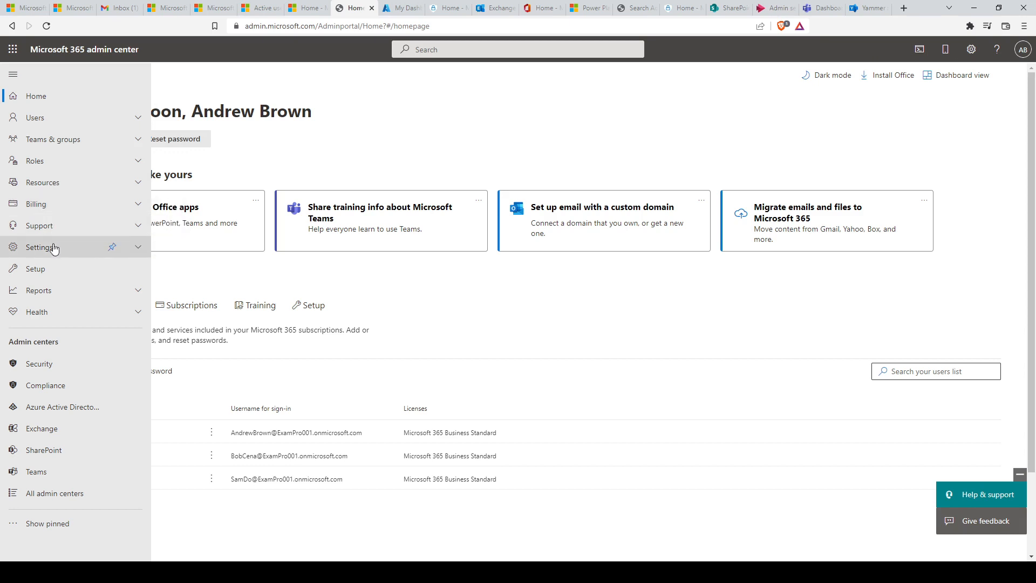
mouse_move(49, 316)
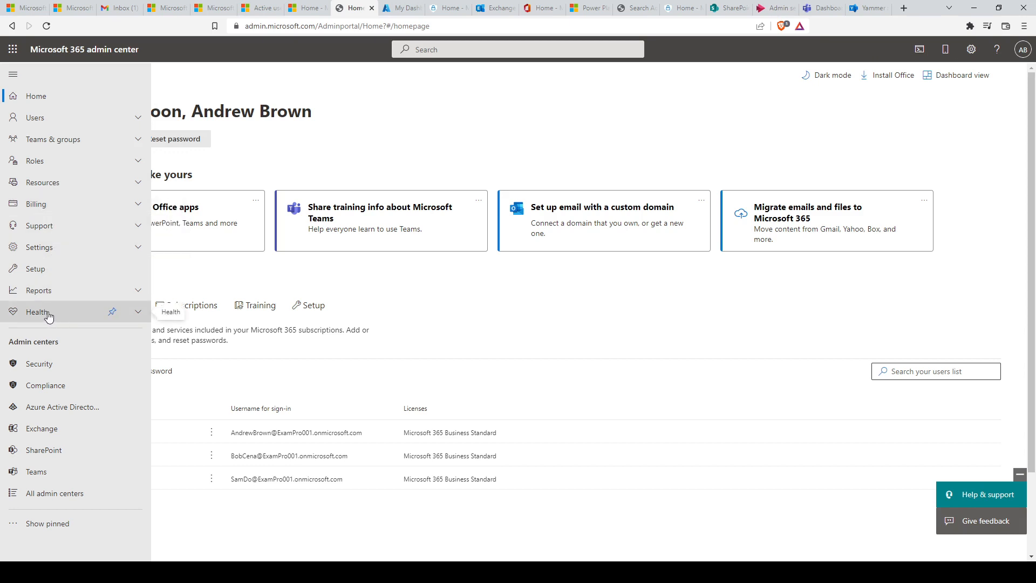
mouse_move(53, 510)
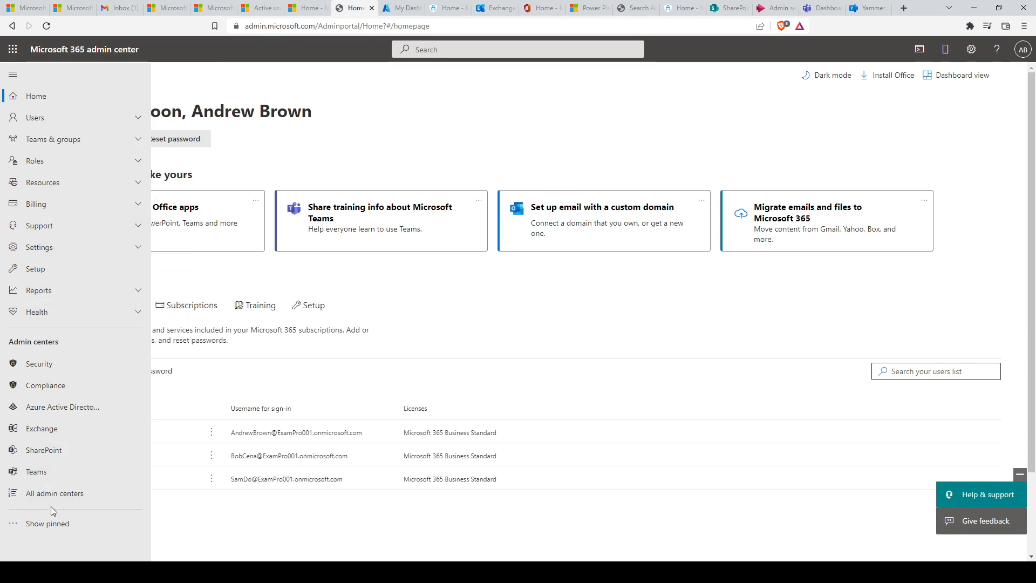
click(55, 493)
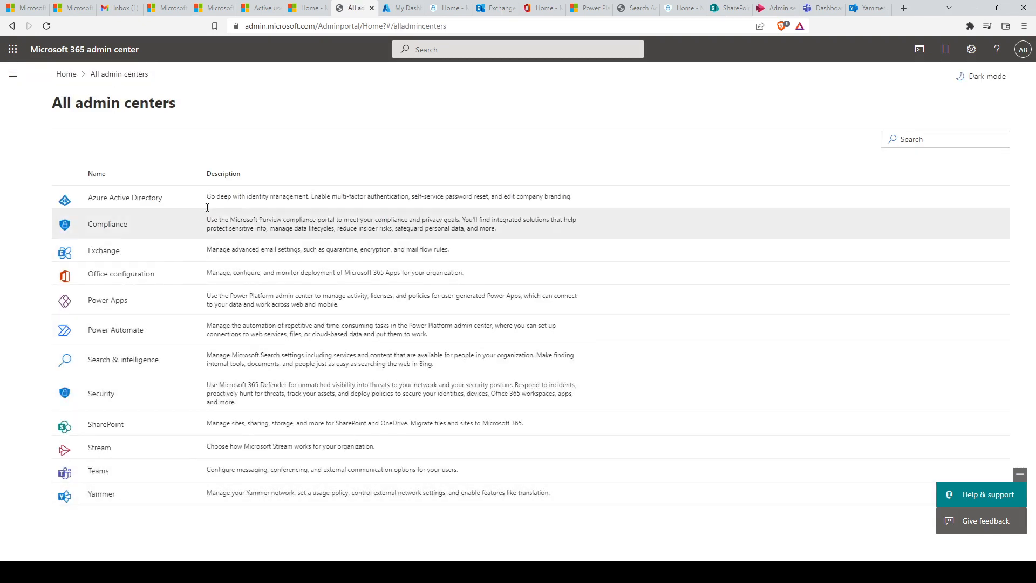
mouse_move(390, 75)
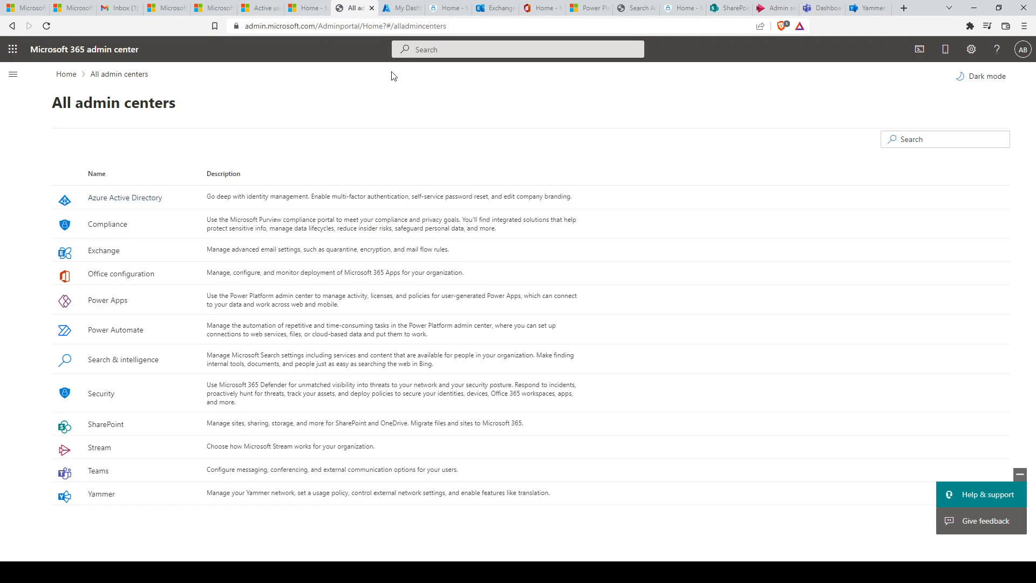
Switch to Azure AD and view All users: Andrew Brown, Bob Cena and Sam Do
click(399, 8)
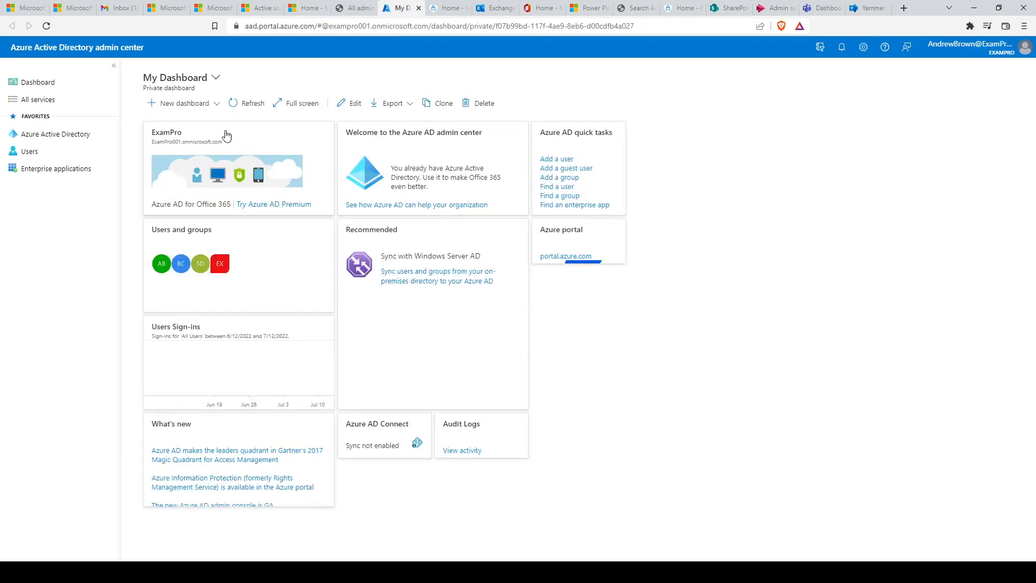
mouse_move(29, 151)
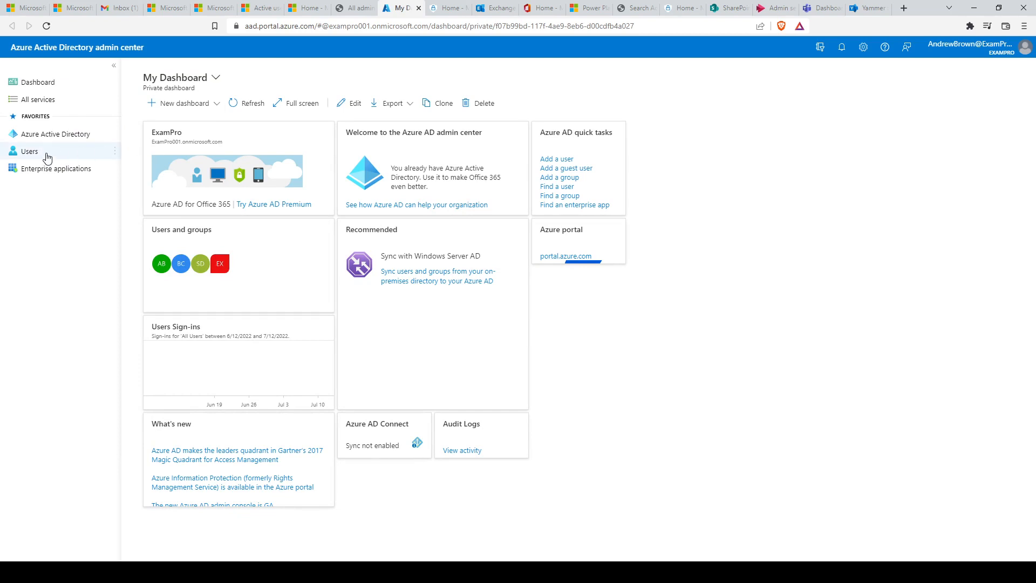
click(30, 151)
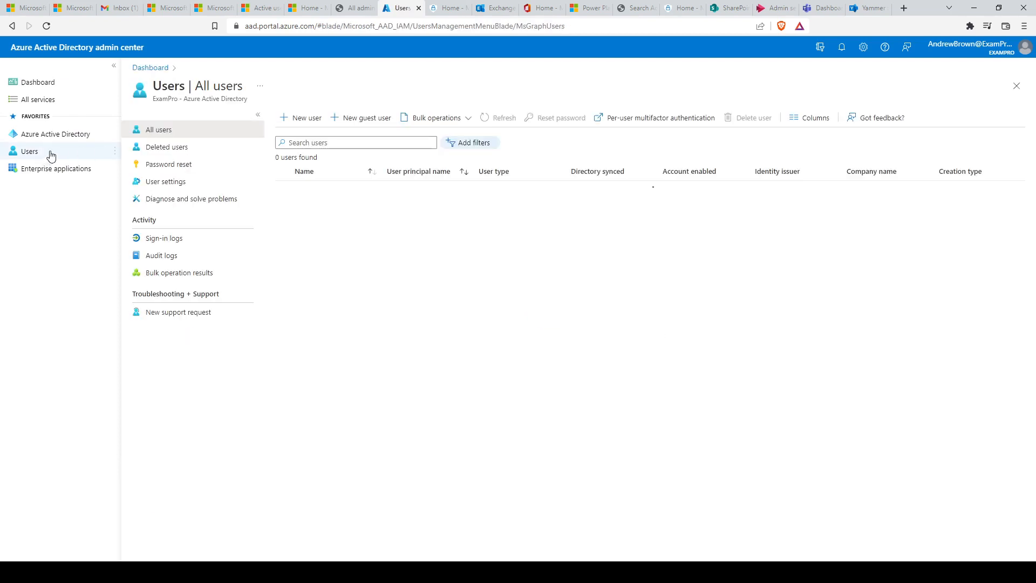
click(498, 118)
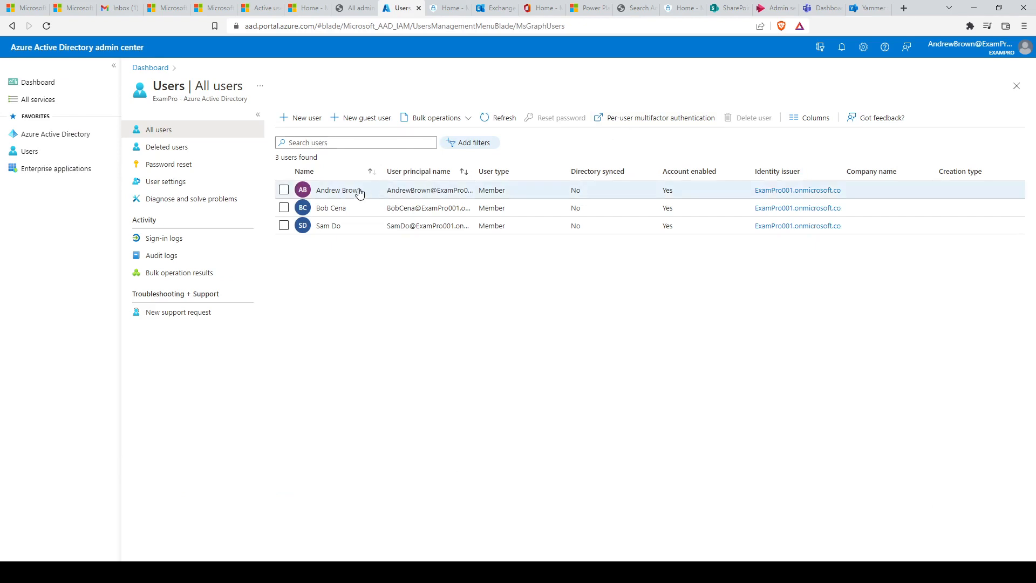
mouse_move(426, 99)
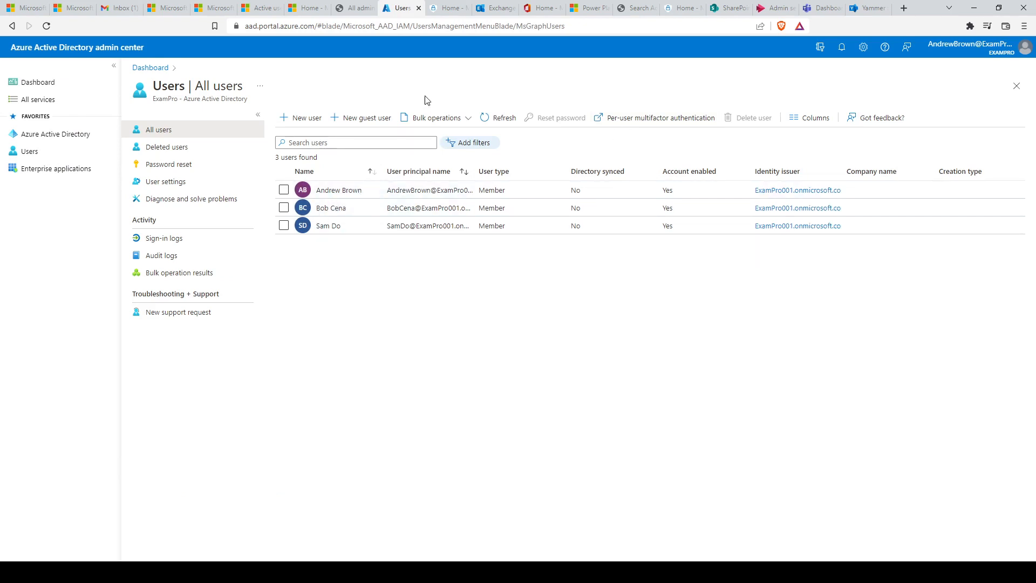
mouse_move(335, 79)
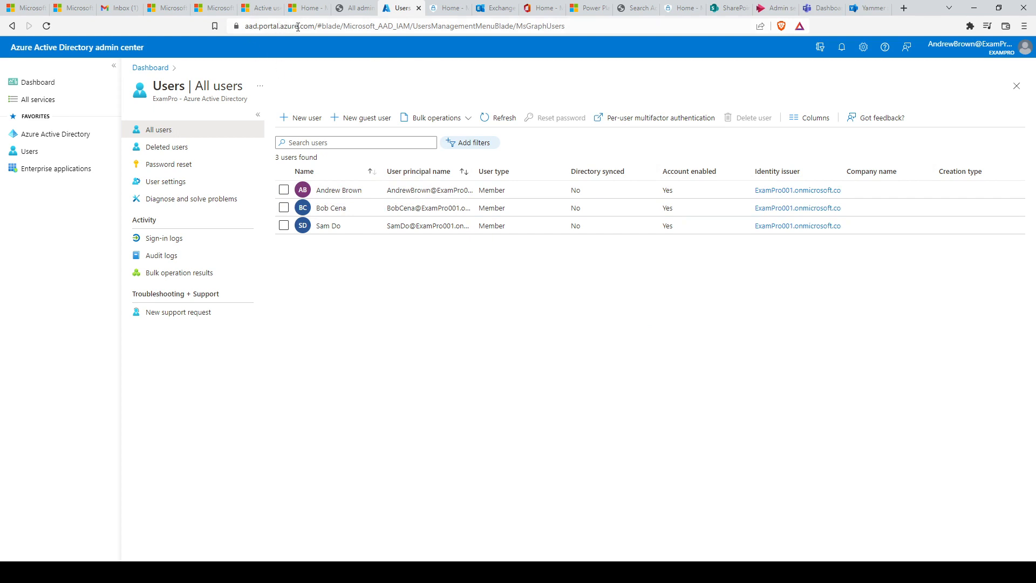
mouse_move(410, 48)
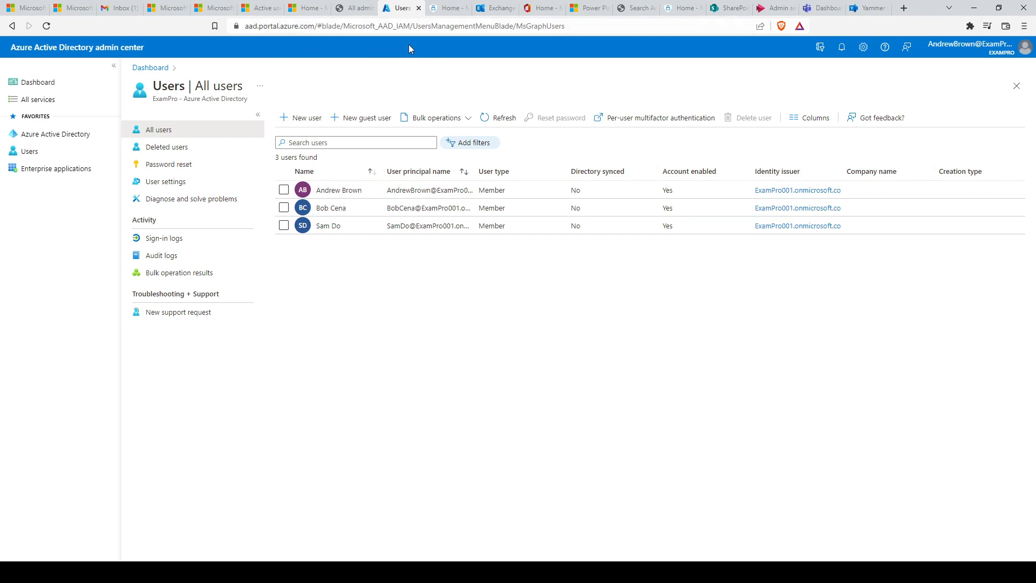
Switch to the Purview portal and view its four alert, data and access policies
click(448, 7)
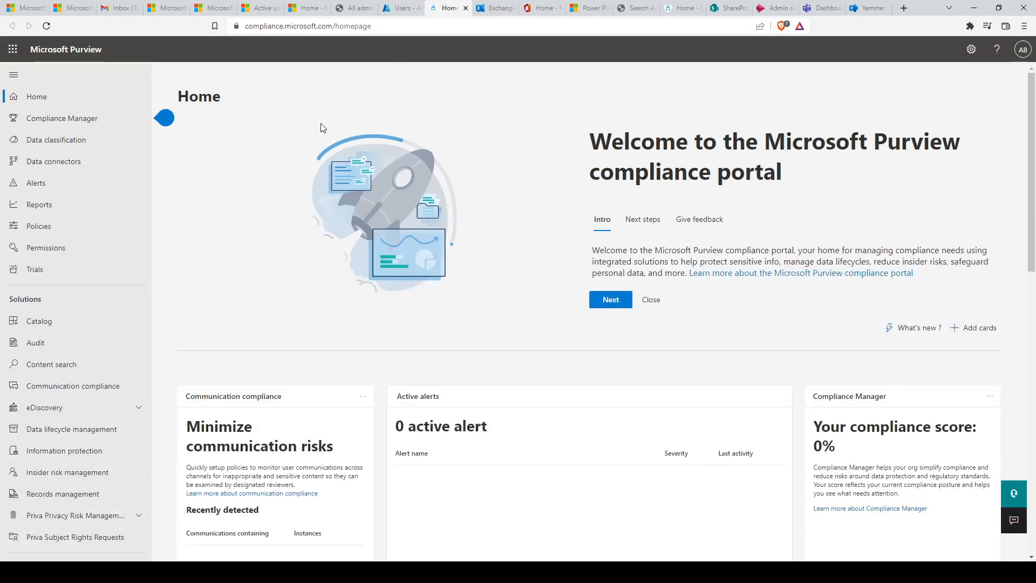
mouse_move(280, 175)
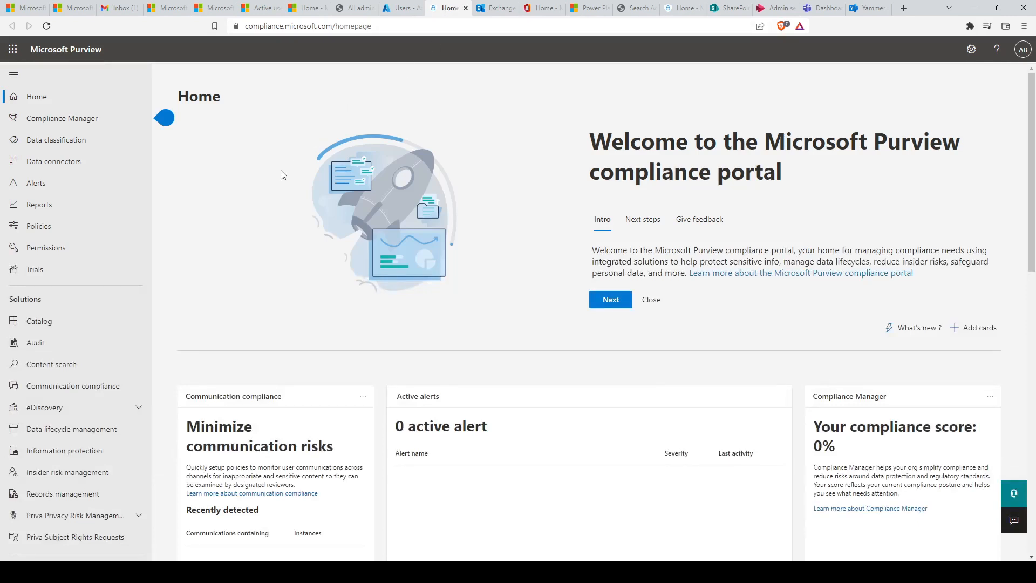
mouse_move(63, 117)
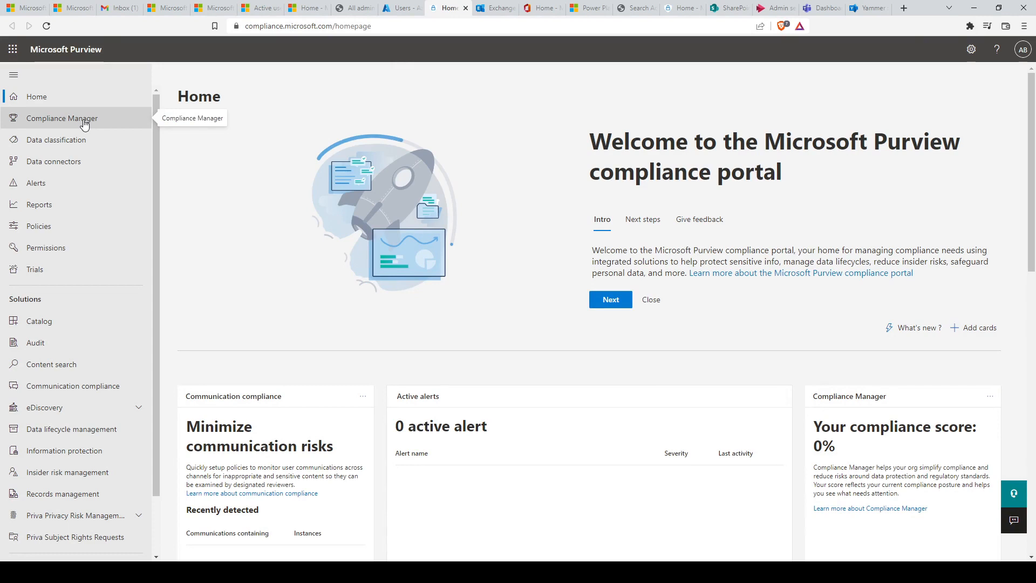
mouse_move(79, 163)
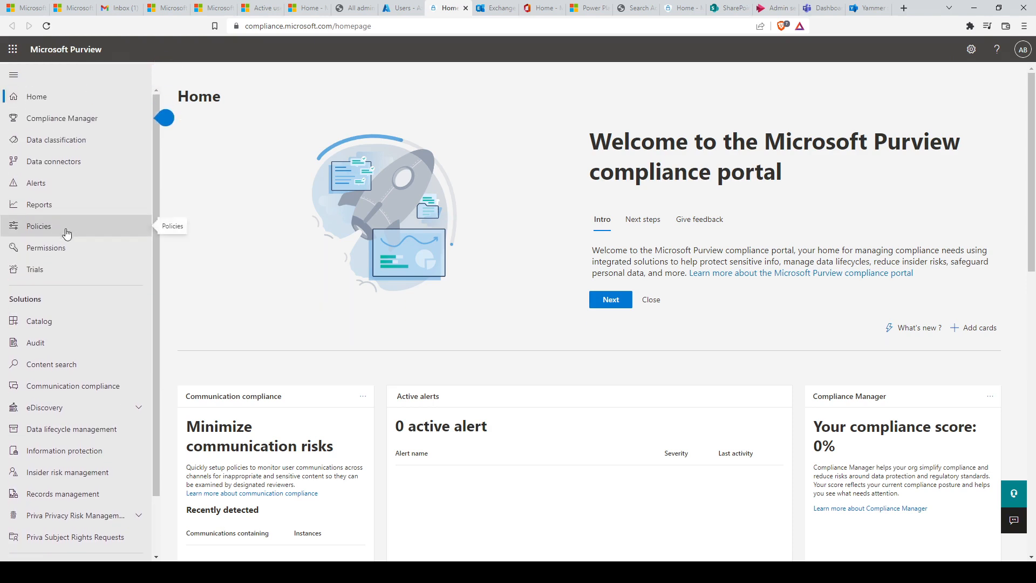
click(39, 226)
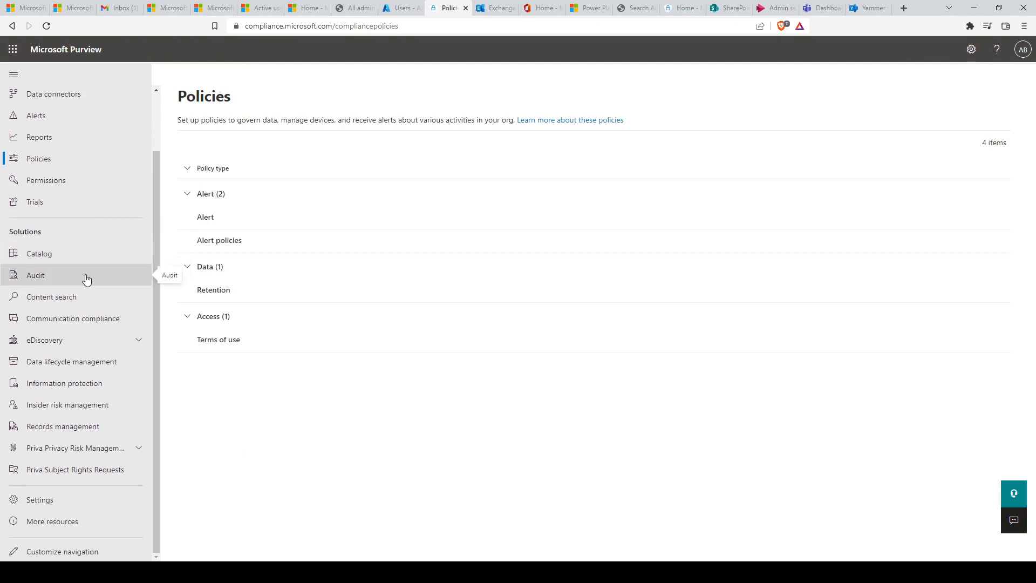
mouse_move(69, 430)
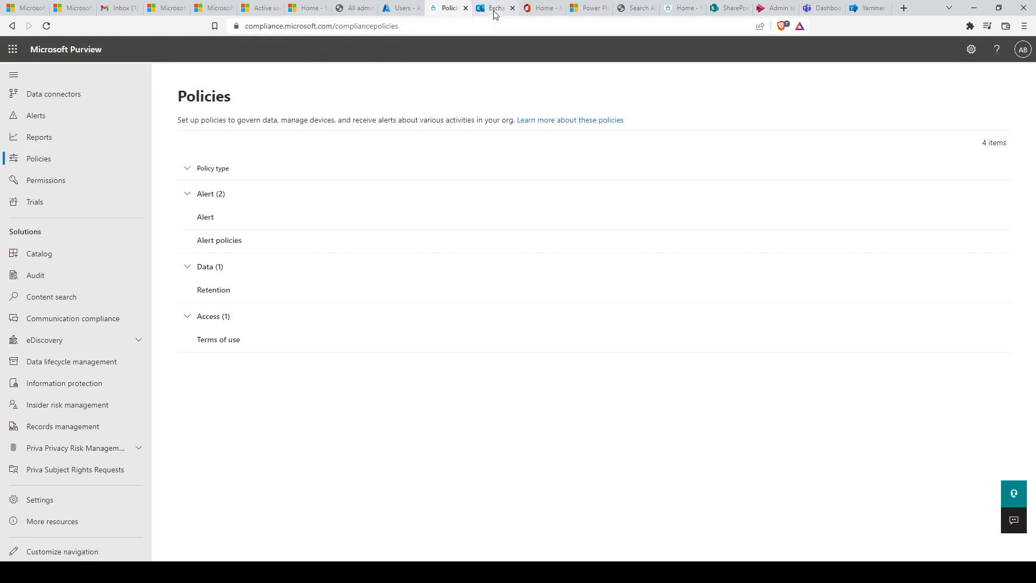
View the three user mailboxes in Exchange, expand Mail flow, then move to the Microsoft 365 Apps admin center
click(494, 8)
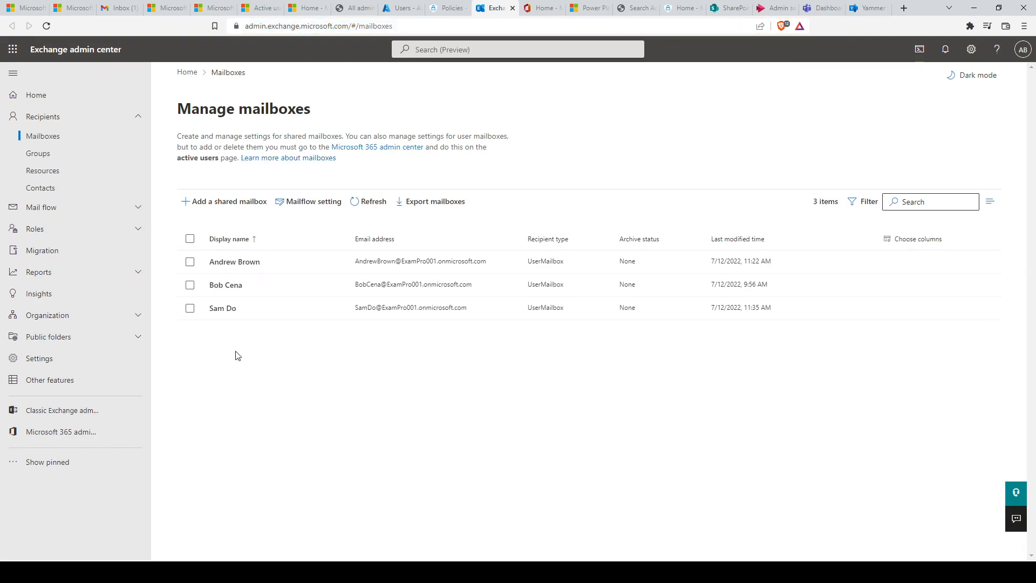
mouse_move(37, 153)
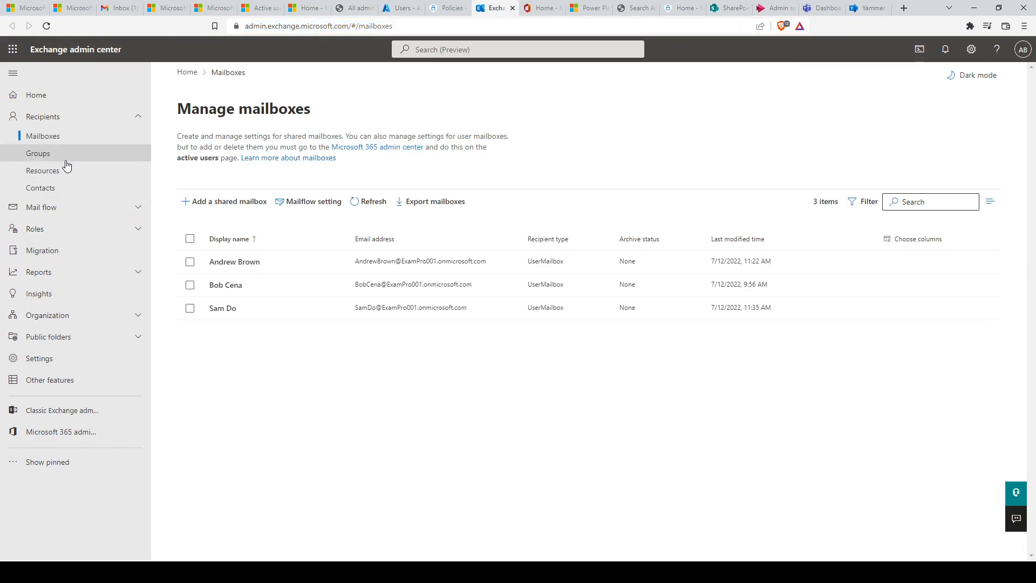
click(41, 207)
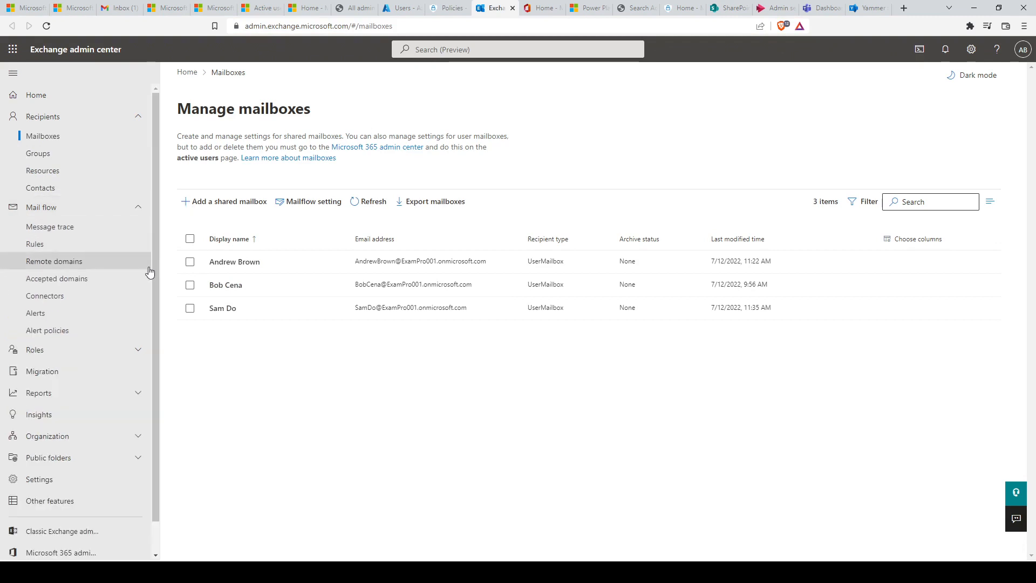
scroll(down, 3)
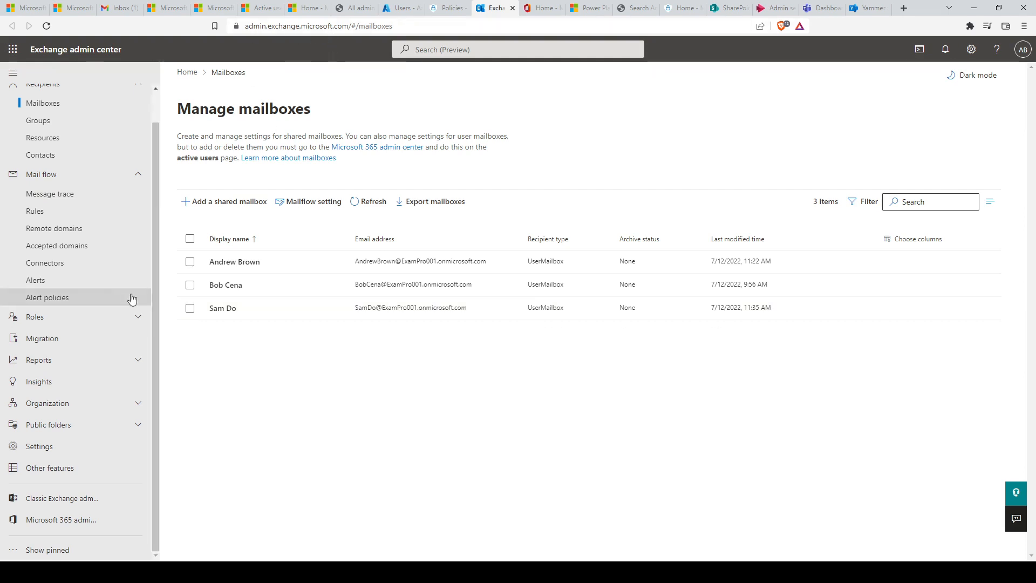
click(543, 7)
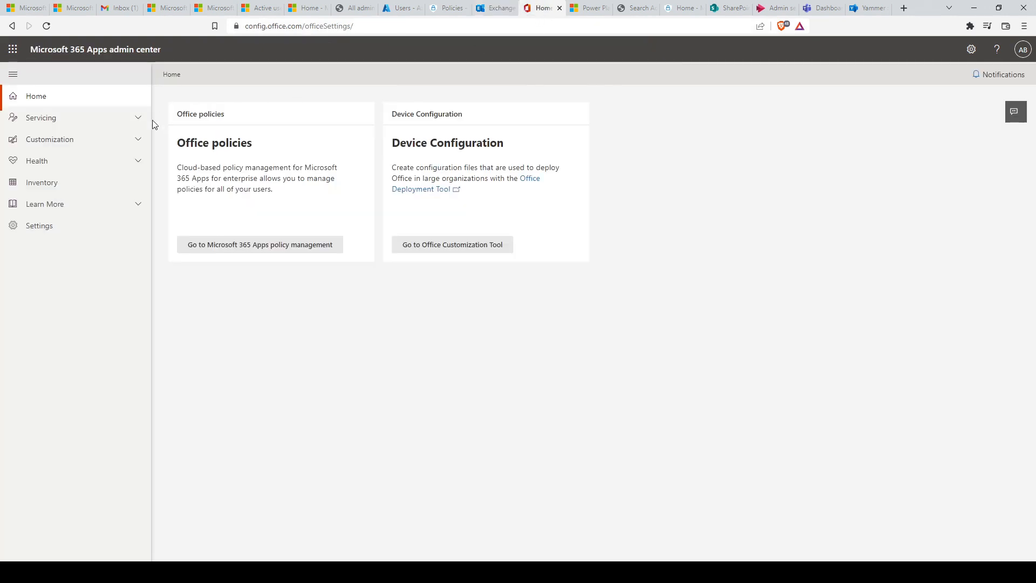
Go via Servicing > Customization to the Office Customization Tool's Deployment configurations listing one Untitled configuration
click(40, 118)
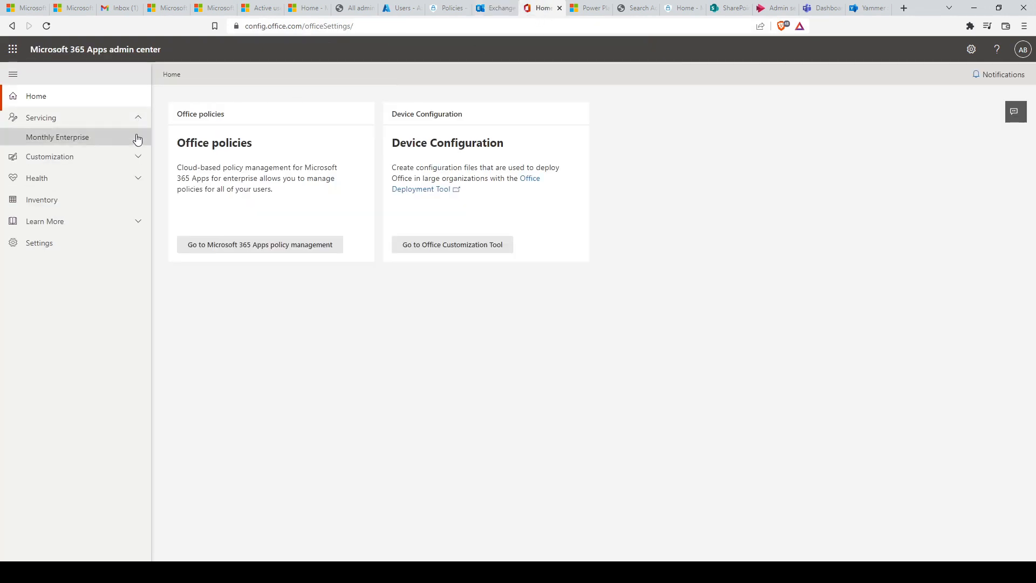
click(49, 156)
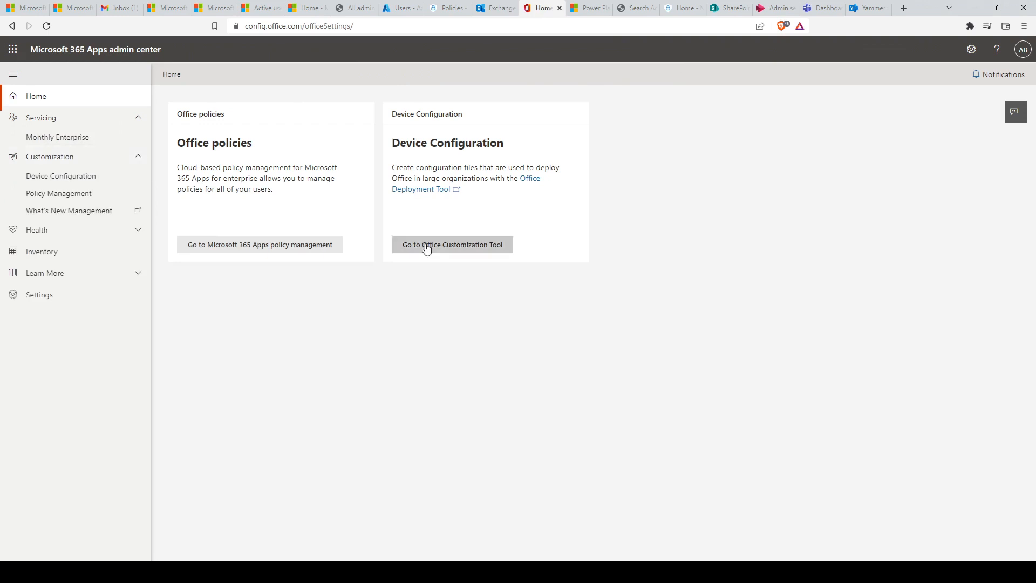
click(452, 245)
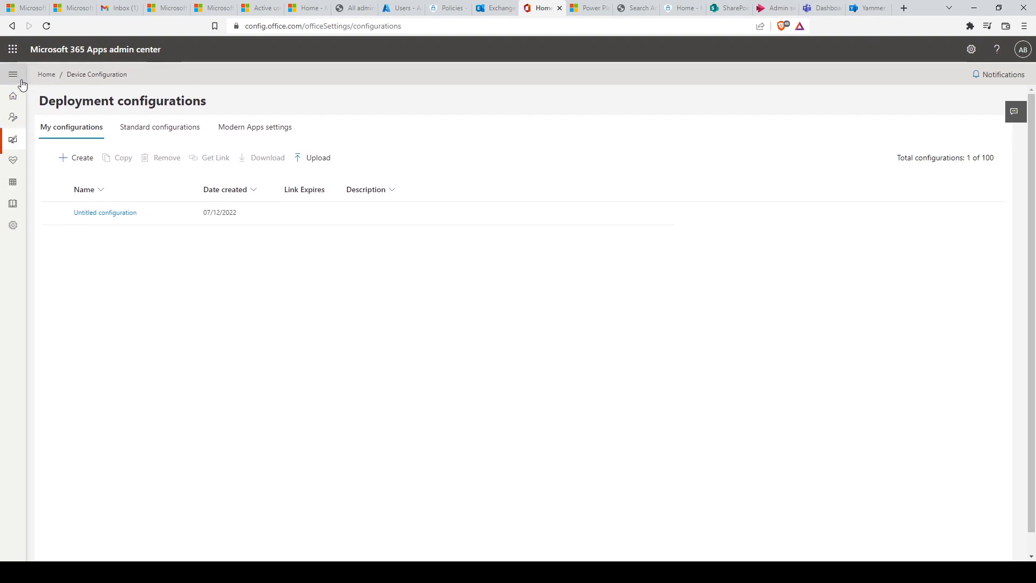
click(12, 74)
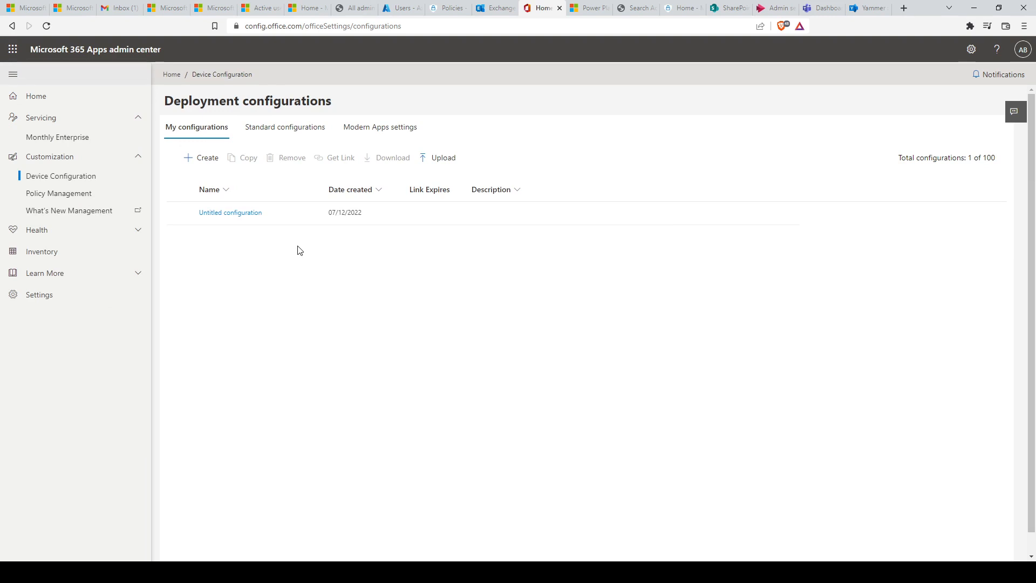
click(324, 25)
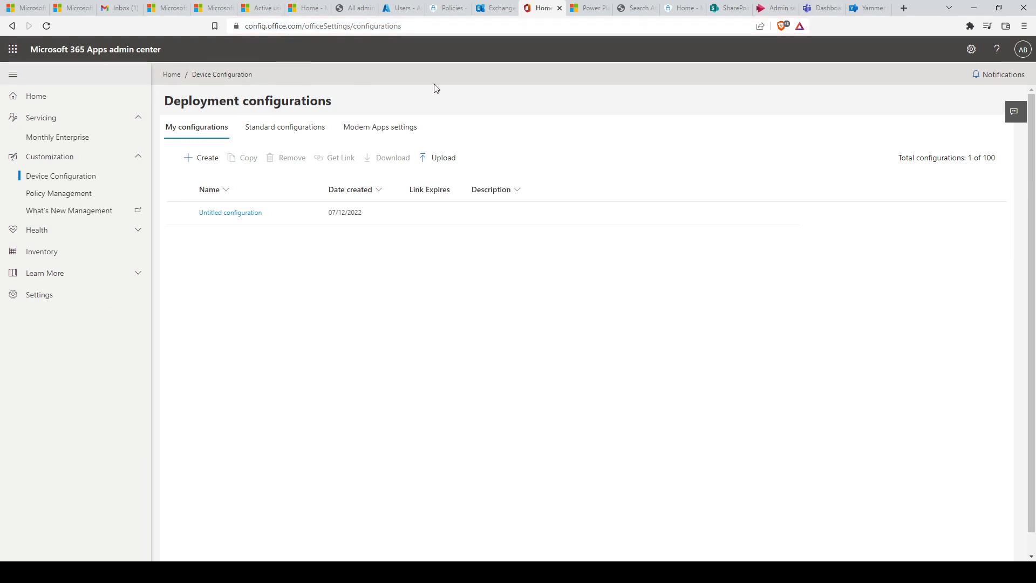
Switch to Power Platform and expand Analytics, Resources and Policies in the navigation
click(587, 8)
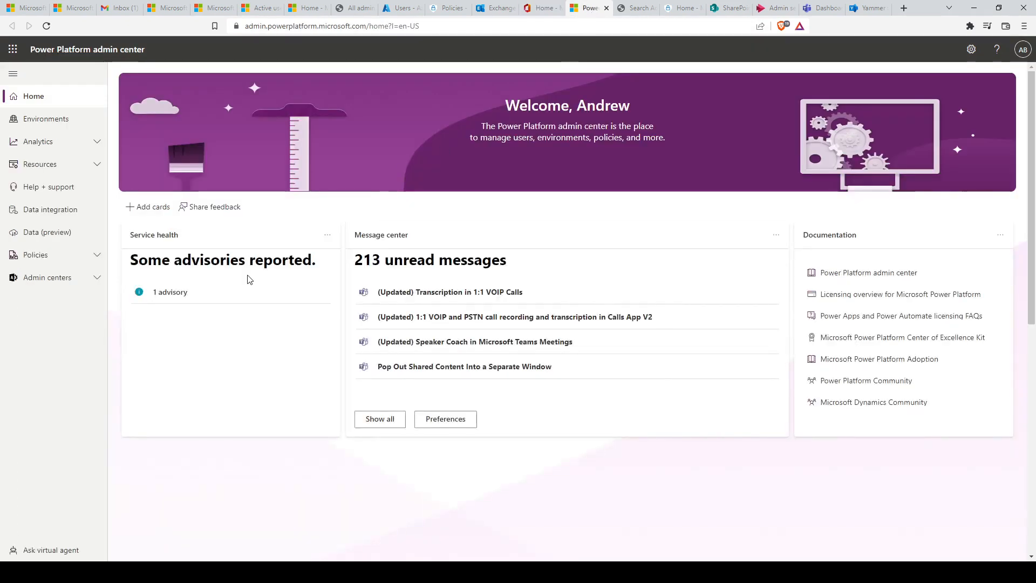
mouse_move(84, 143)
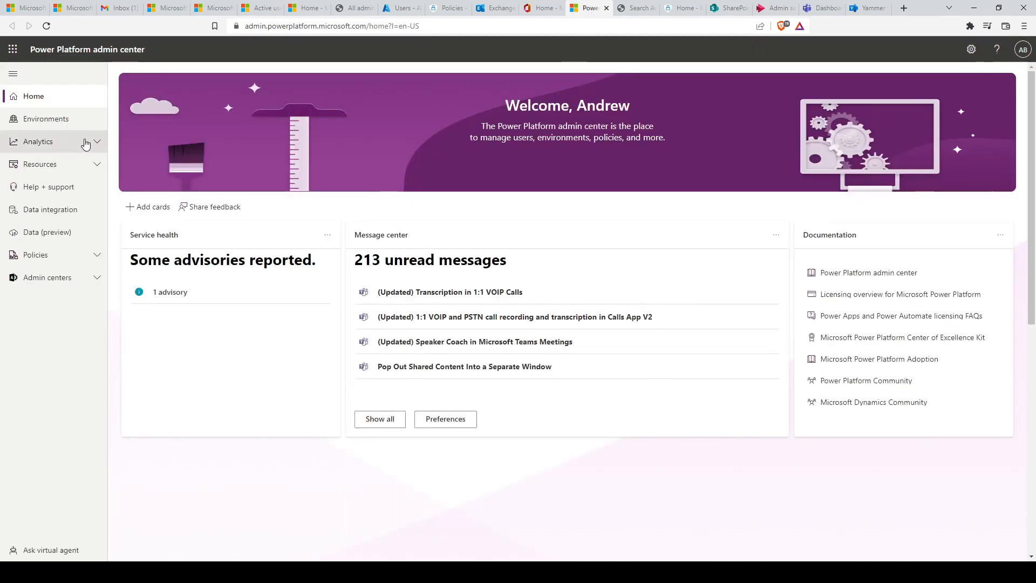
click(38, 141)
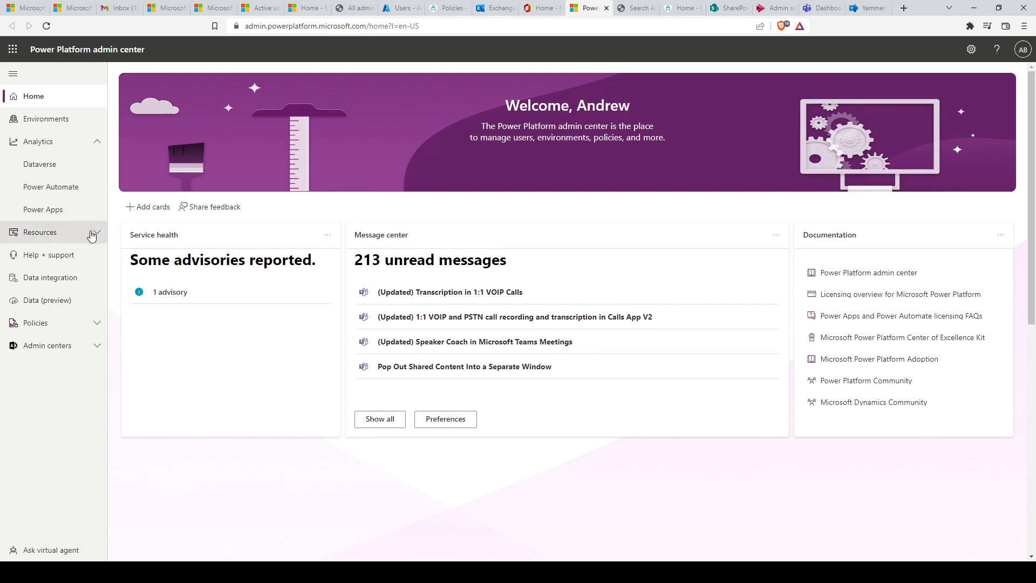
click(39, 232)
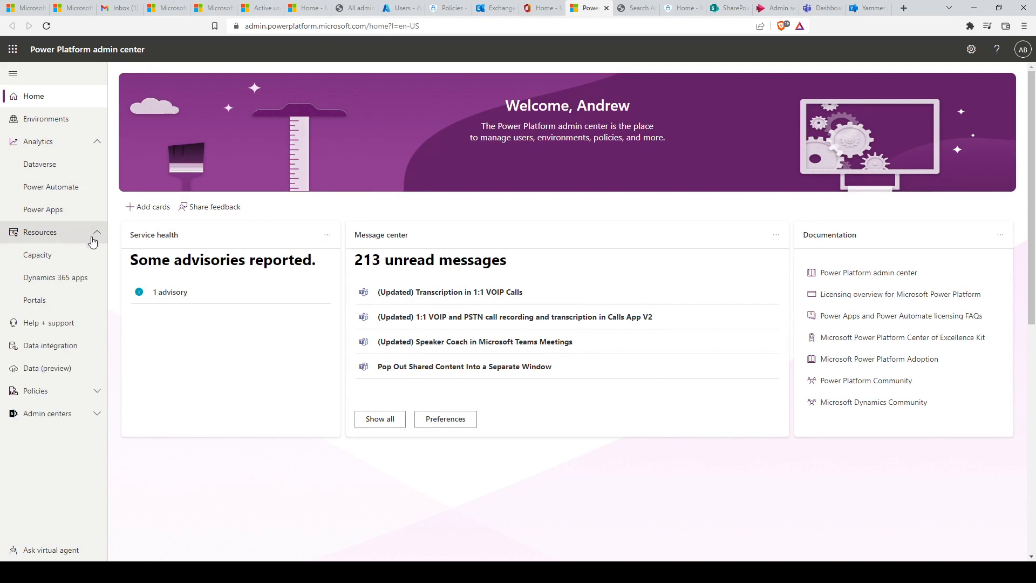
click(35, 390)
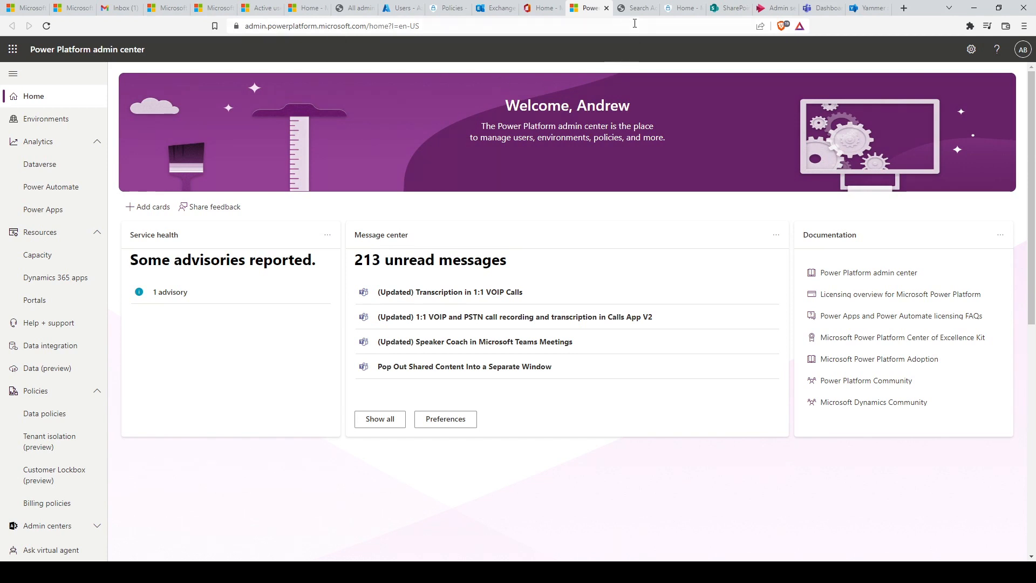
View Search & intelligence usage analytics showing no query data for the past 31 days
click(635, 7)
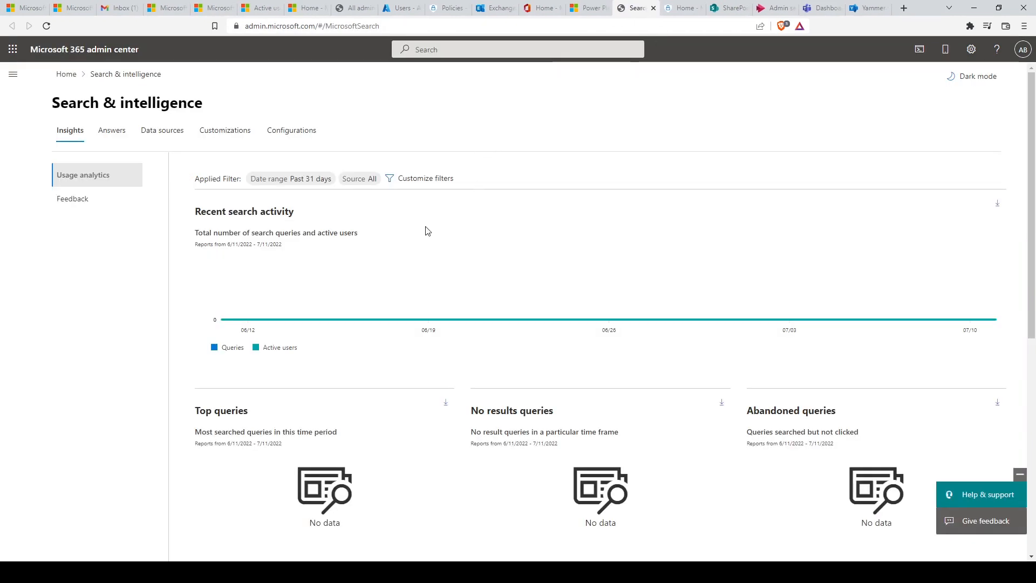
mouse_move(380, 236)
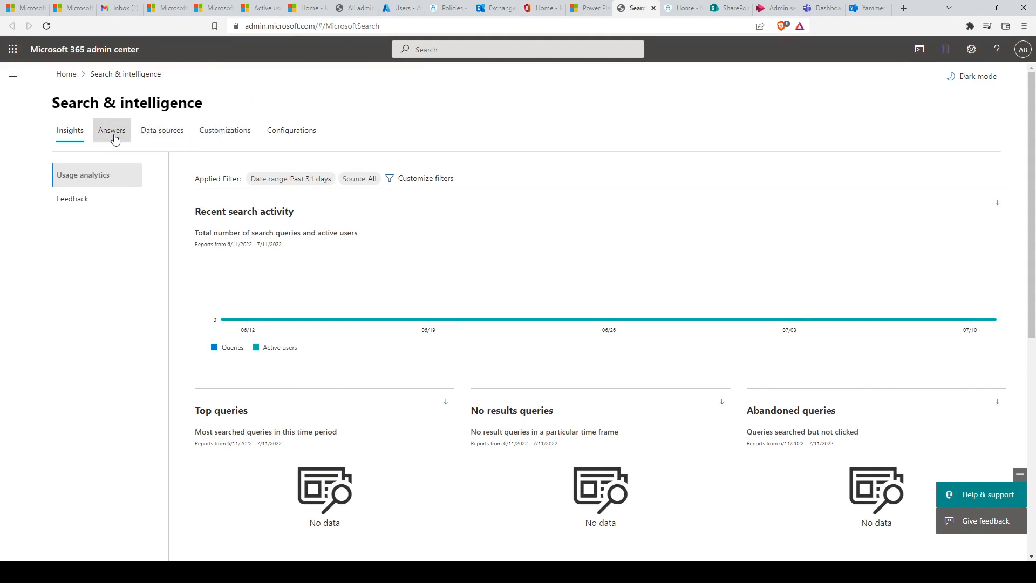
View the Microsoft 365 Defender home page with its welcome overview and loading security cards
click(684, 7)
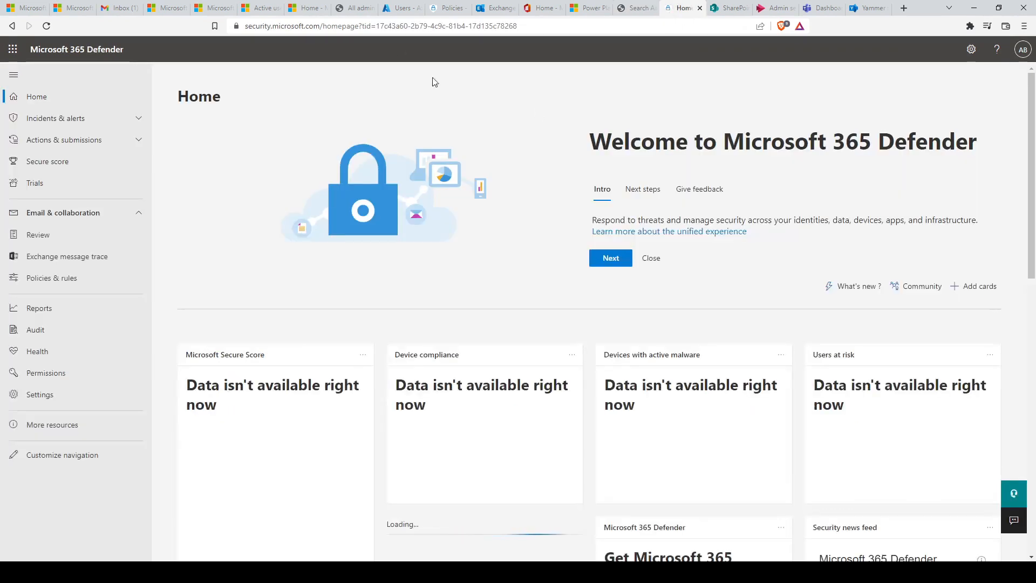
mouse_move(587, 145)
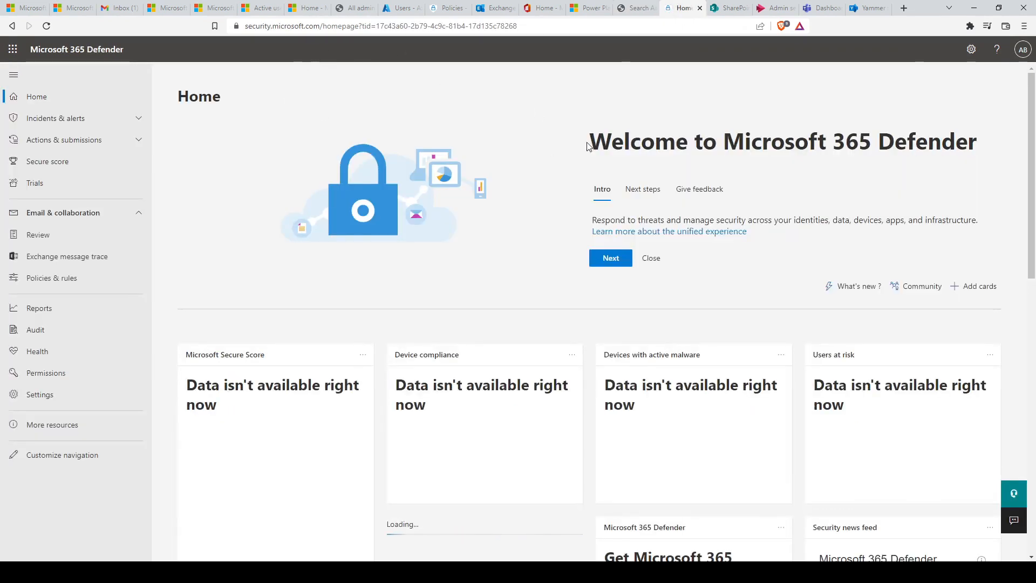
mouse_move(286, 134)
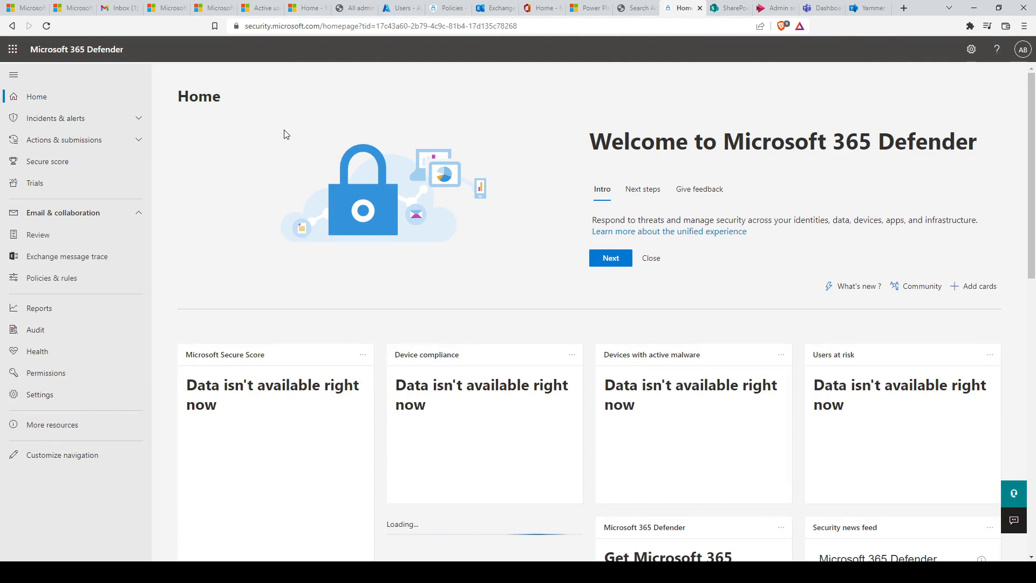
mouse_move(295, 146)
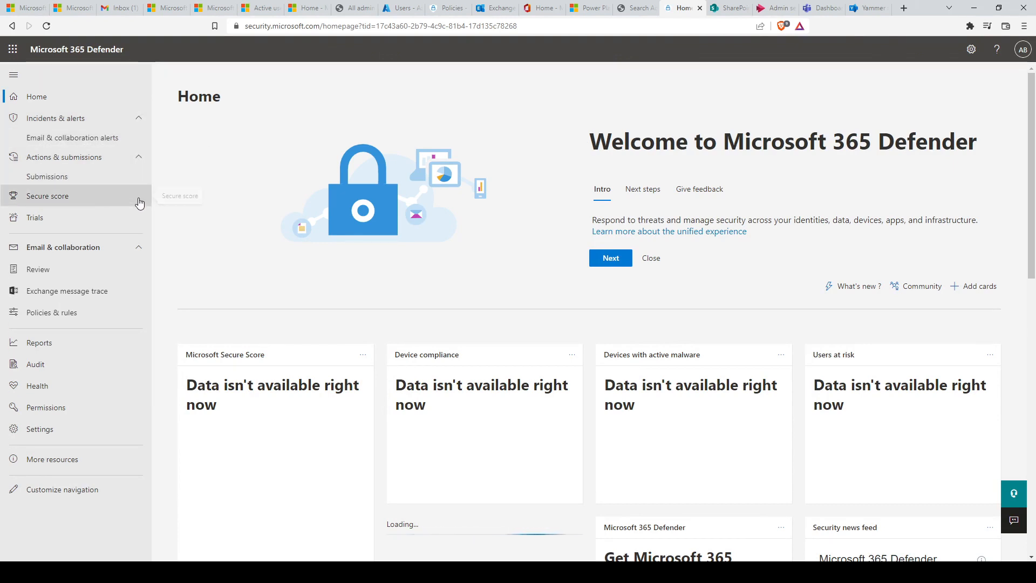
mouse_move(175, 199)
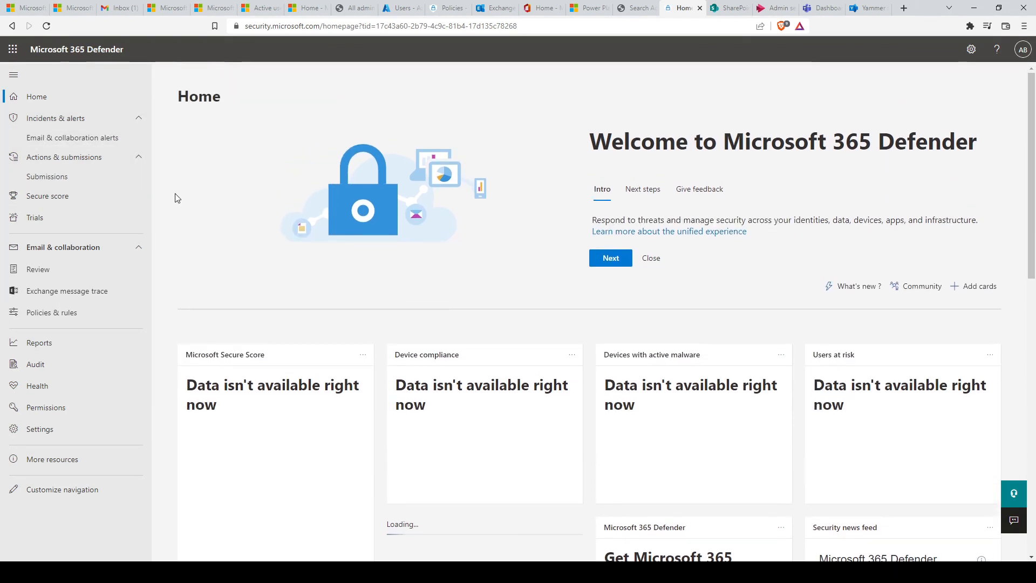
mouse_move(170, 195)
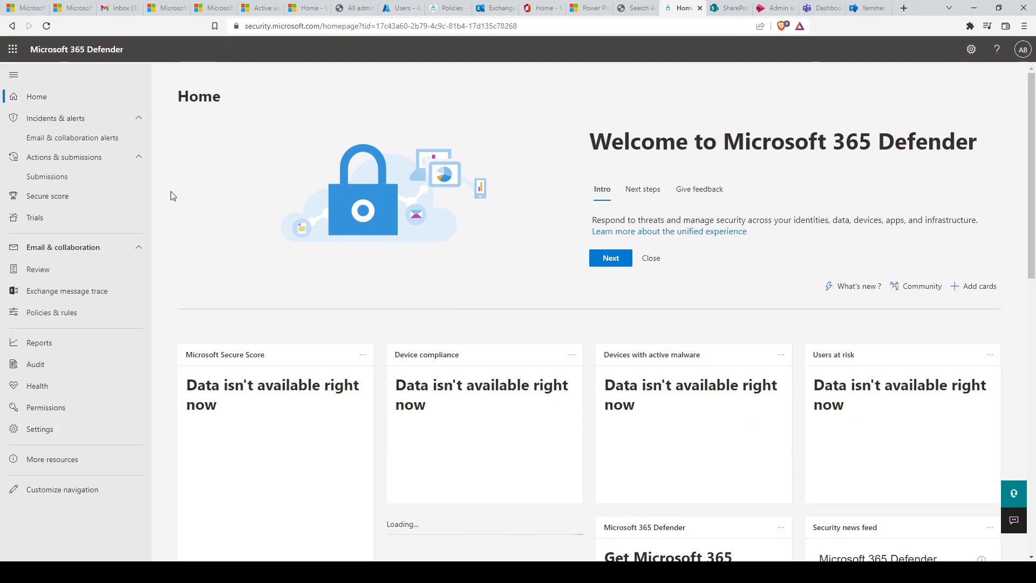
mouse_move(202, 199)
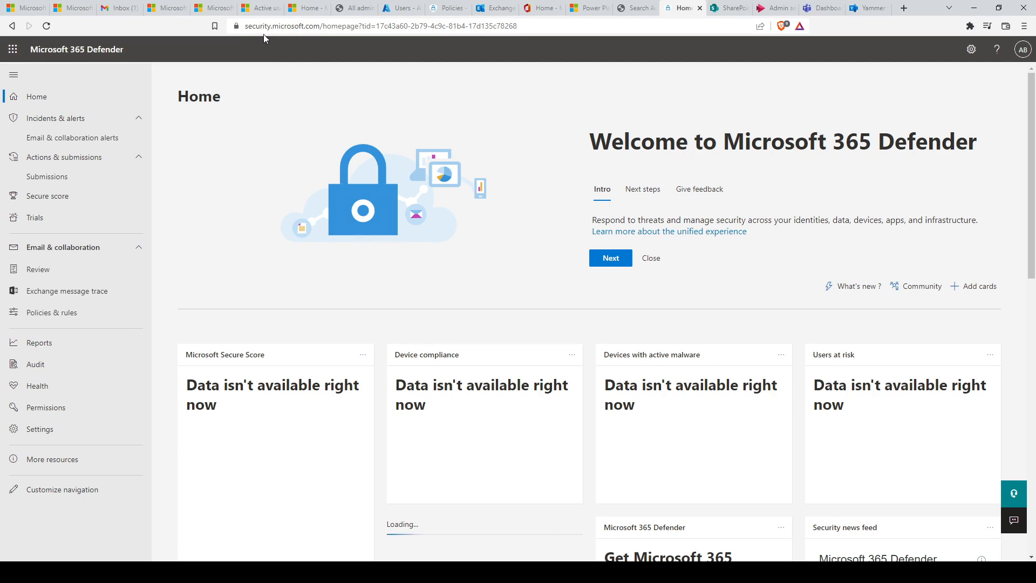
Switch to SharePoint admin center and expand Policies and Content services in the navigation
click(727, 8)
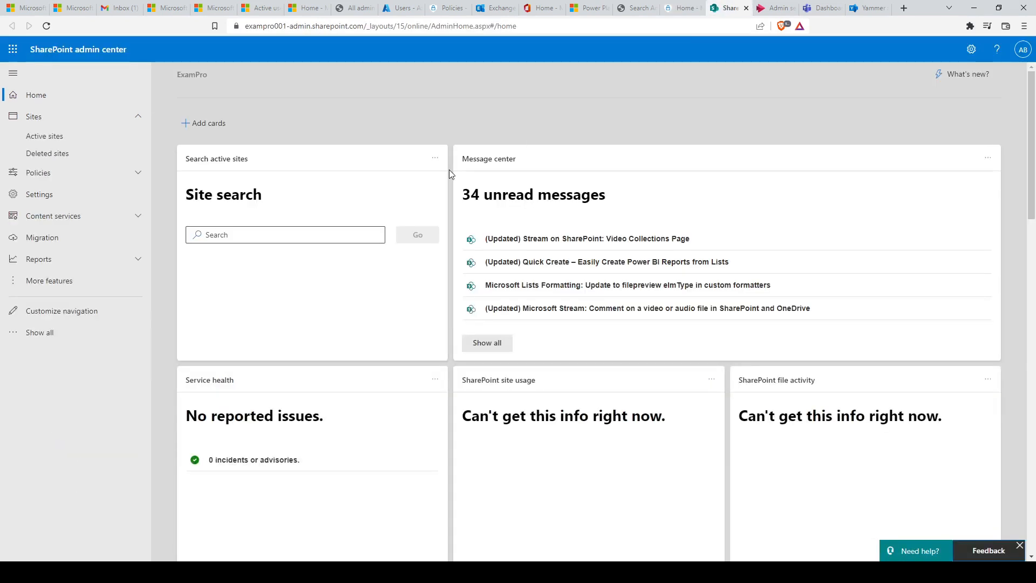
mouse_move(166, 273)
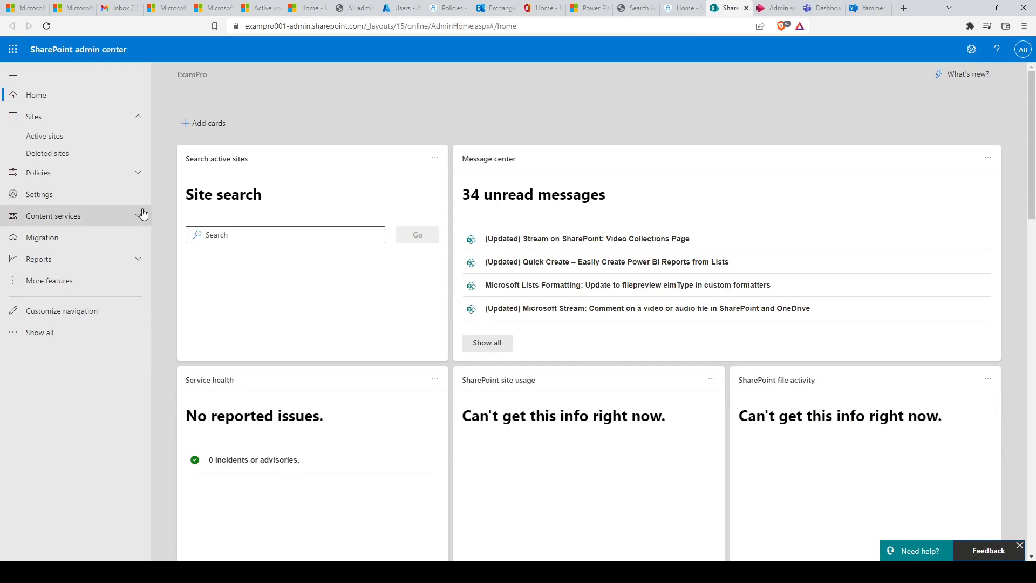
click(33, 173)
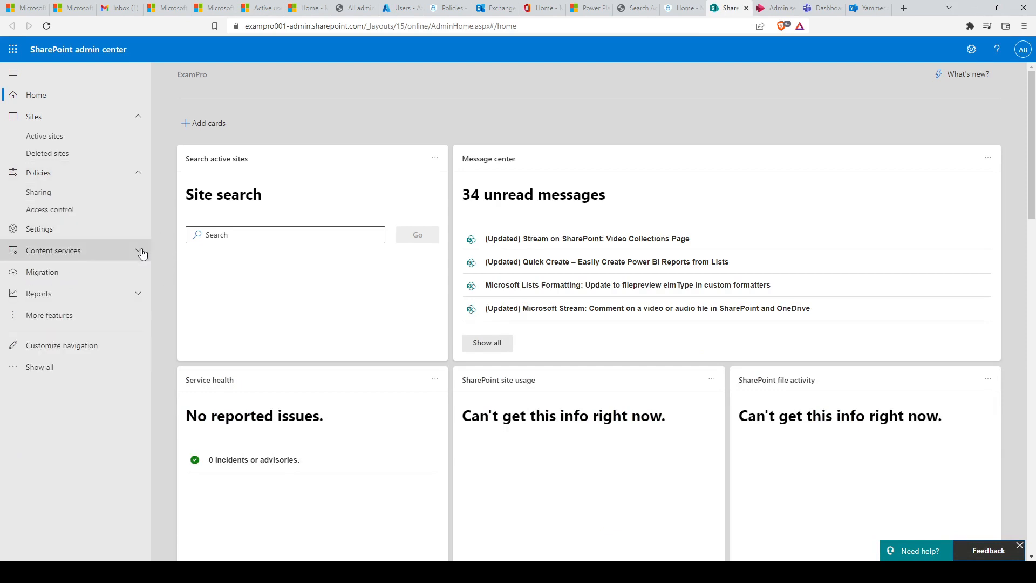
click(53, 249)
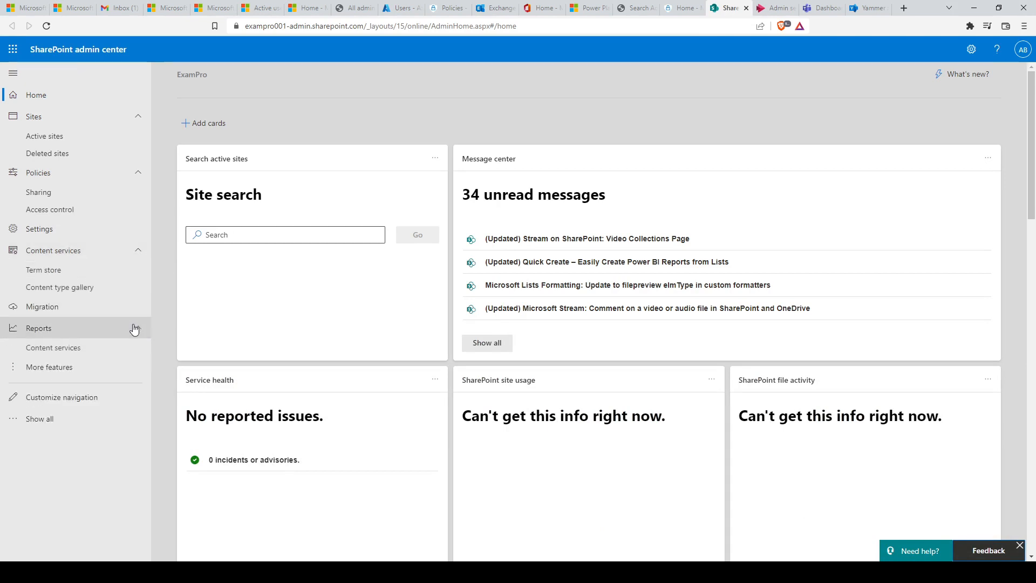
mouse_move(132, 312)
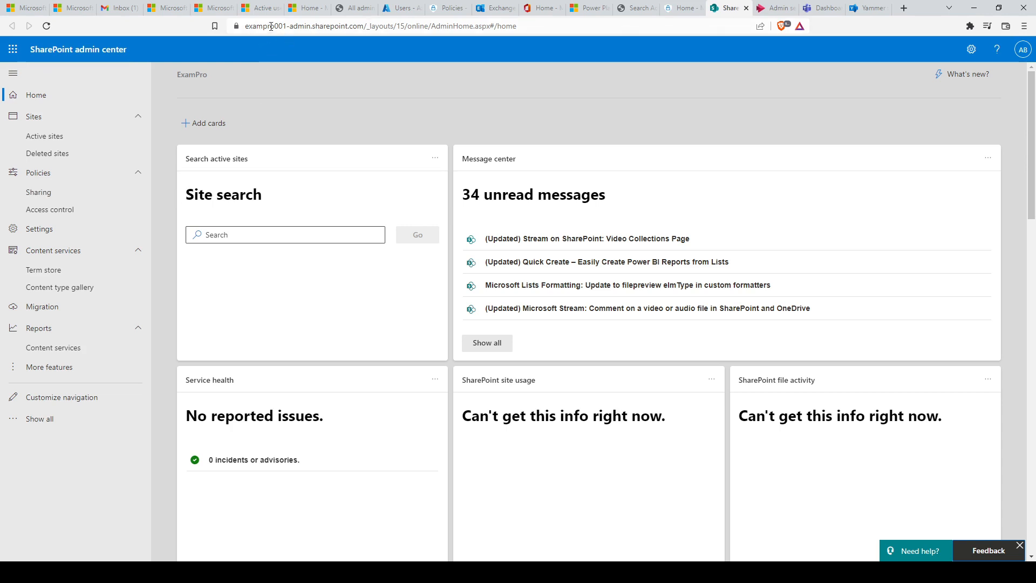
mouse_move(673, 63)
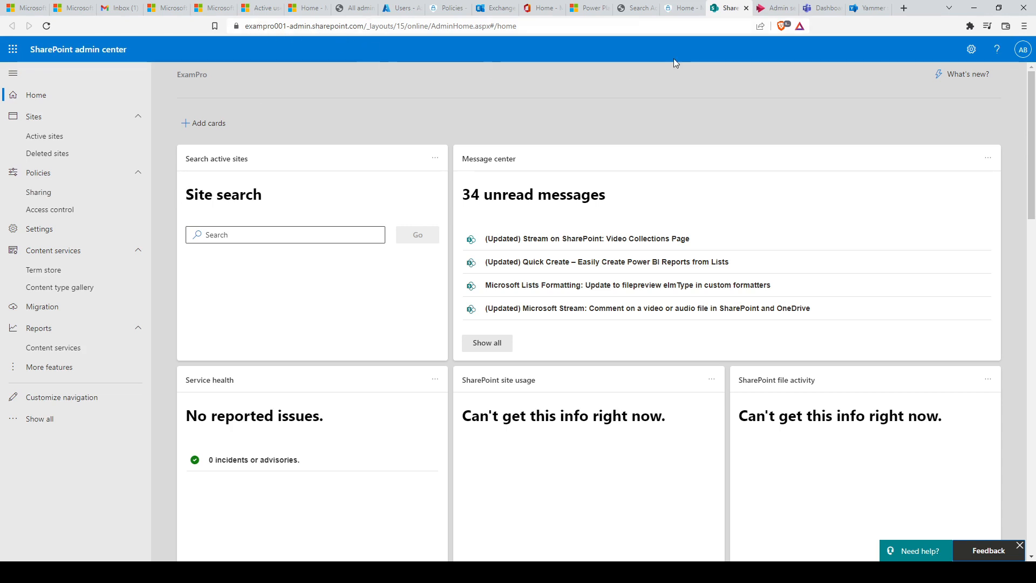
View Stream's Assign Stream admins page under Manage Stream > Administrators, with no admins added
click(775, 8)
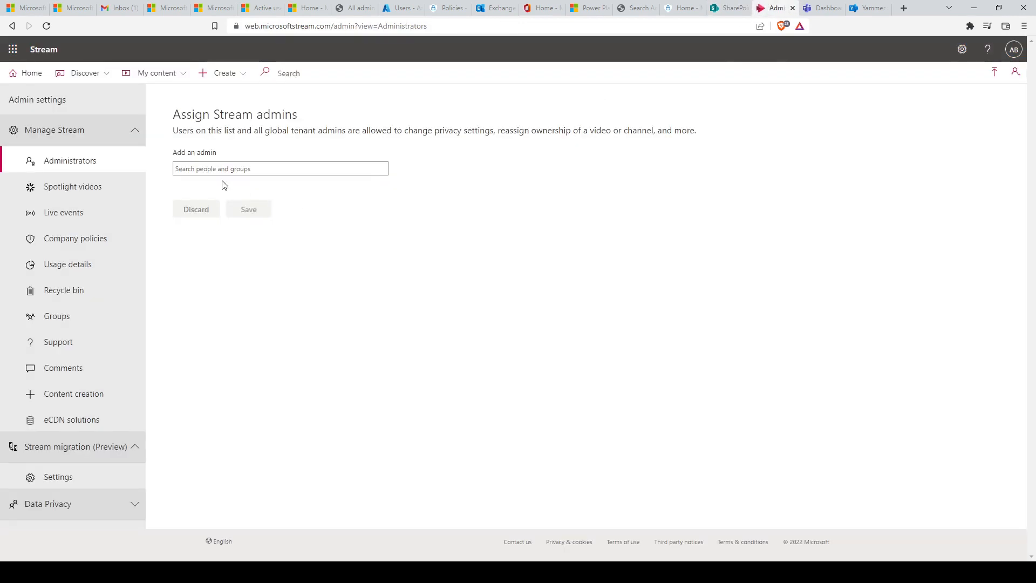
mouse_move(162, 232)
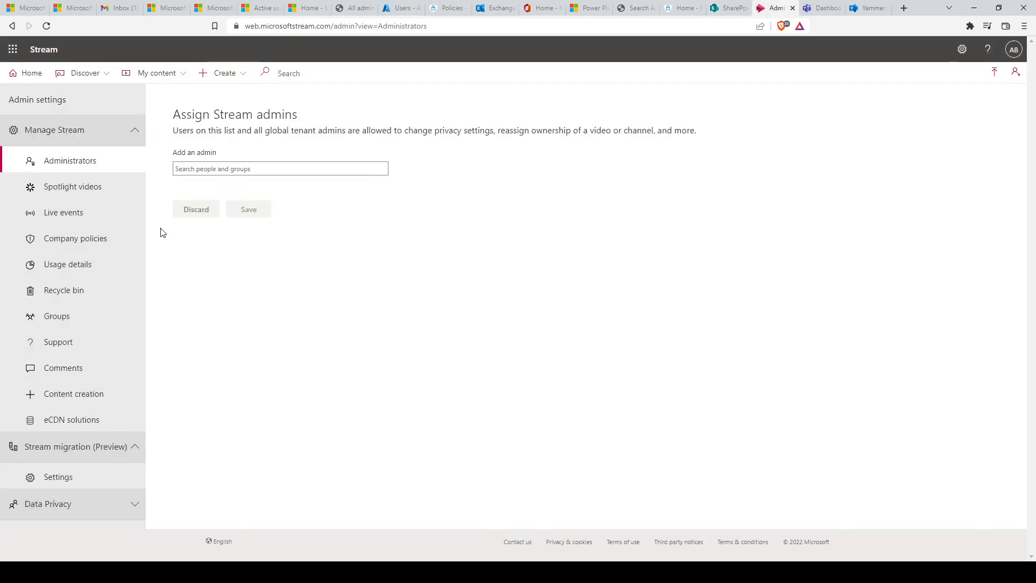
mouse_move(169, 243)
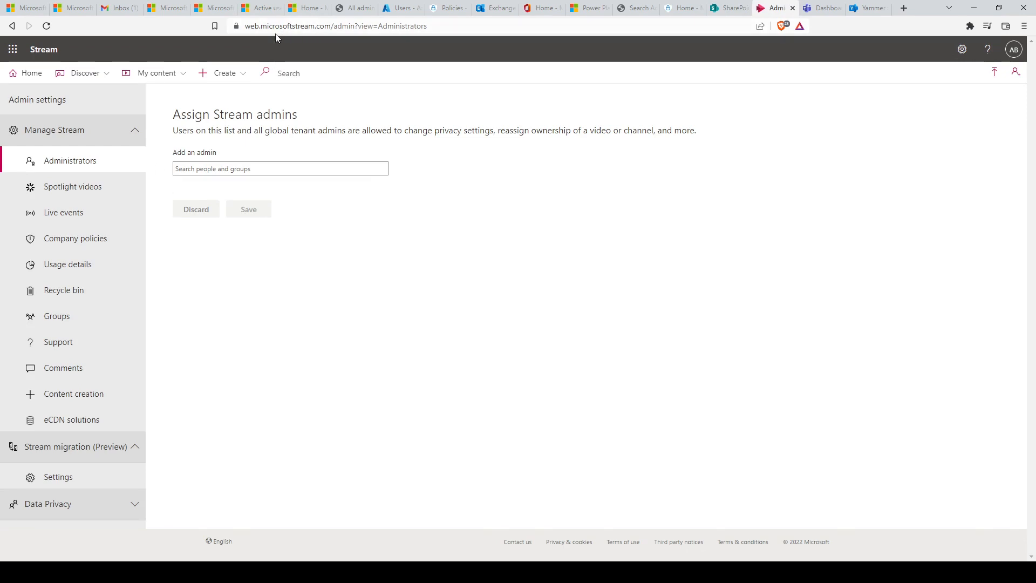
mouse_move(430, 75)
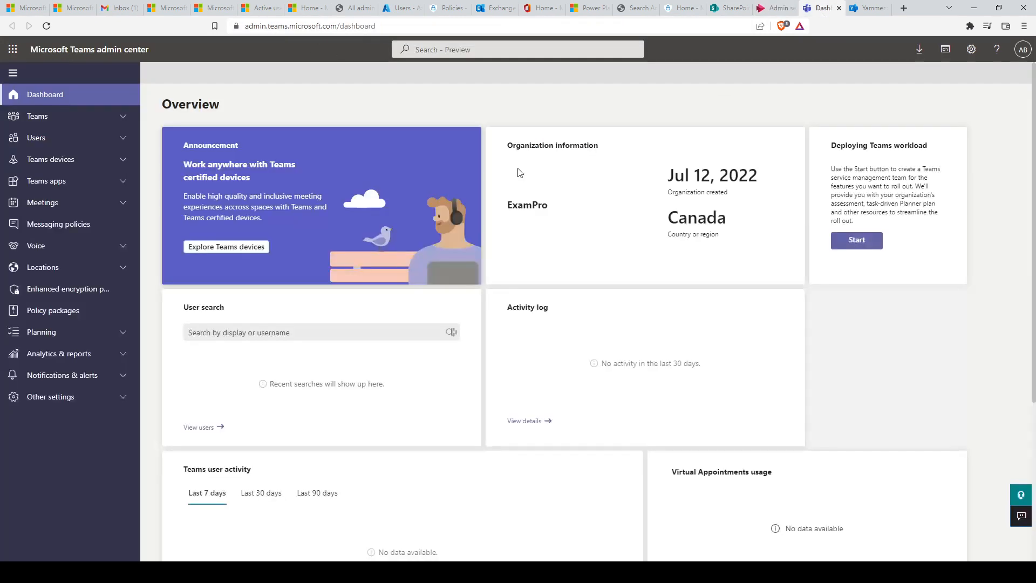
mouse_move(278, 110)
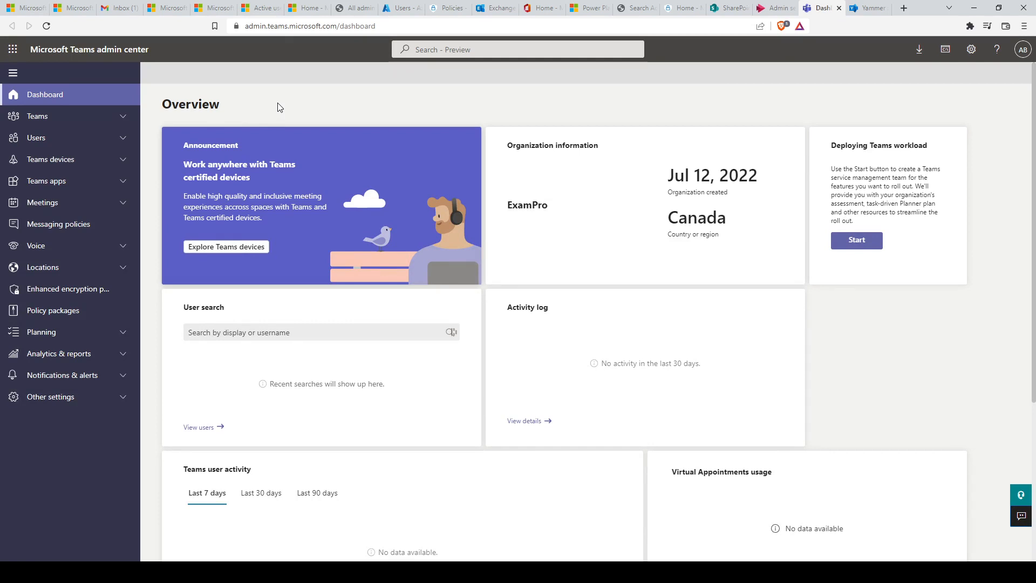
mouse_move(277, 95)
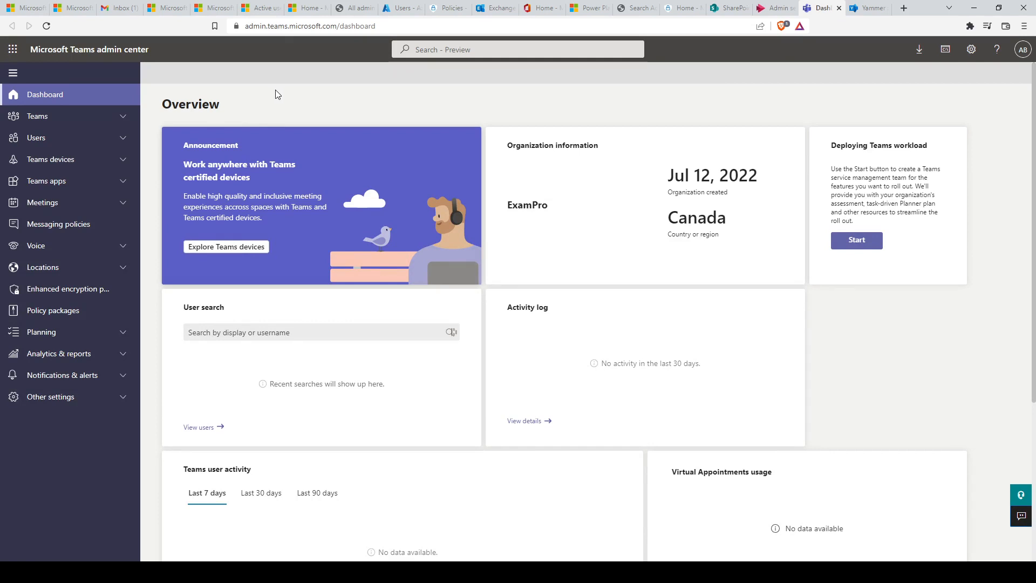
Expand the Teams and Users sections to reveal their management sub-pages in the left nav
click(36, 115)
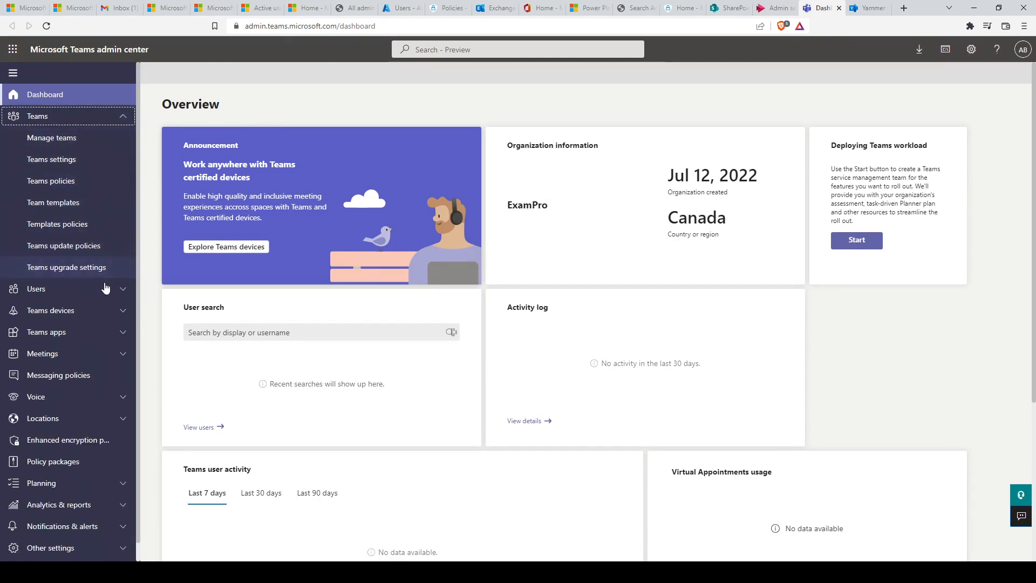
click(36, 289)
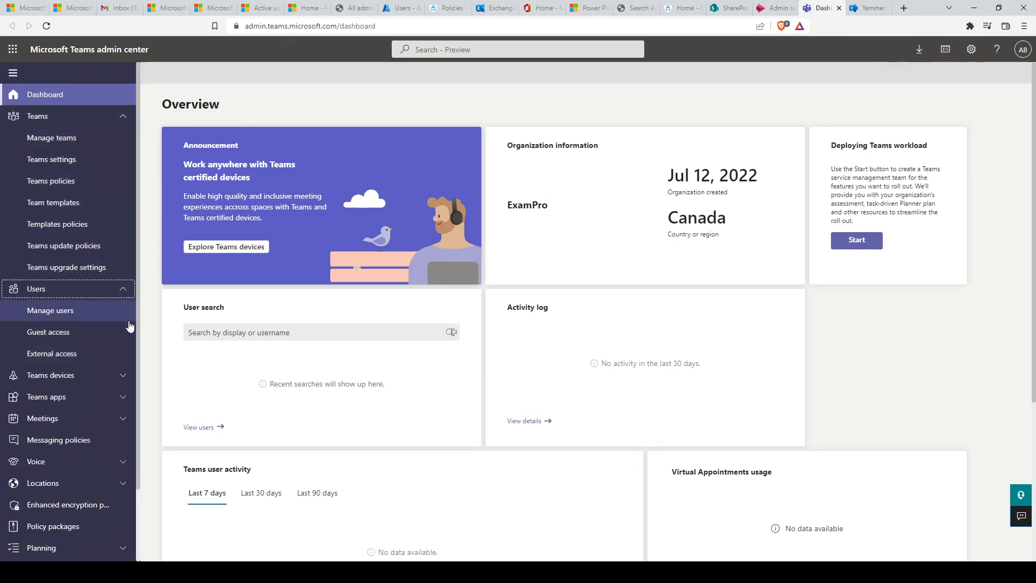
scroll(down, 3)
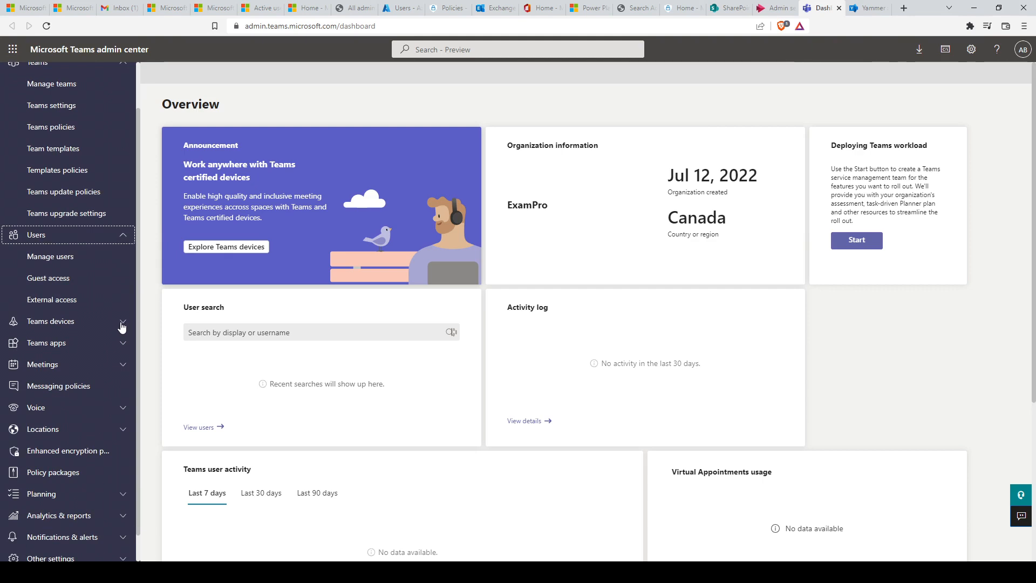
mouse_move(282, 39)
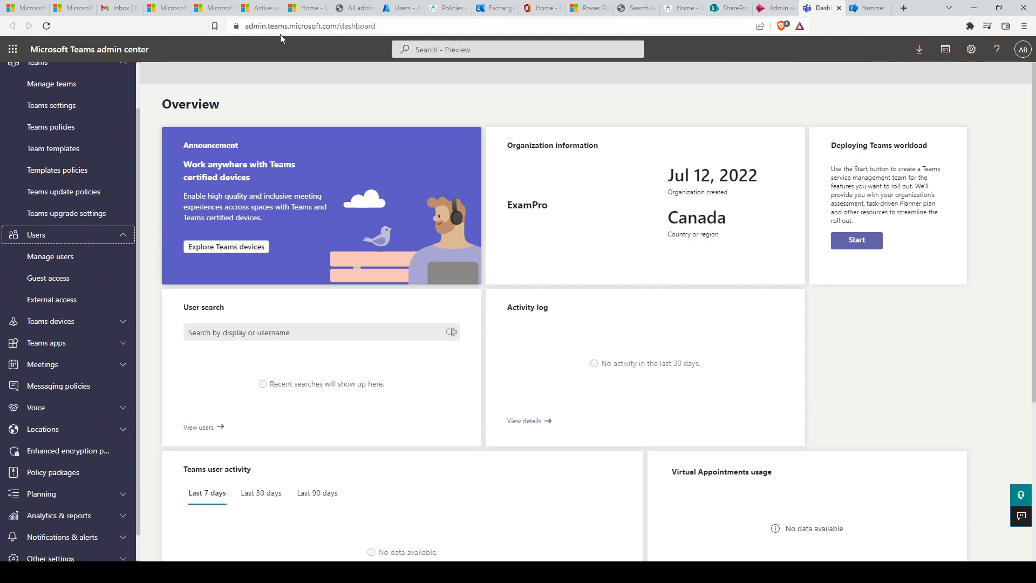
mouse_move(795, 51)
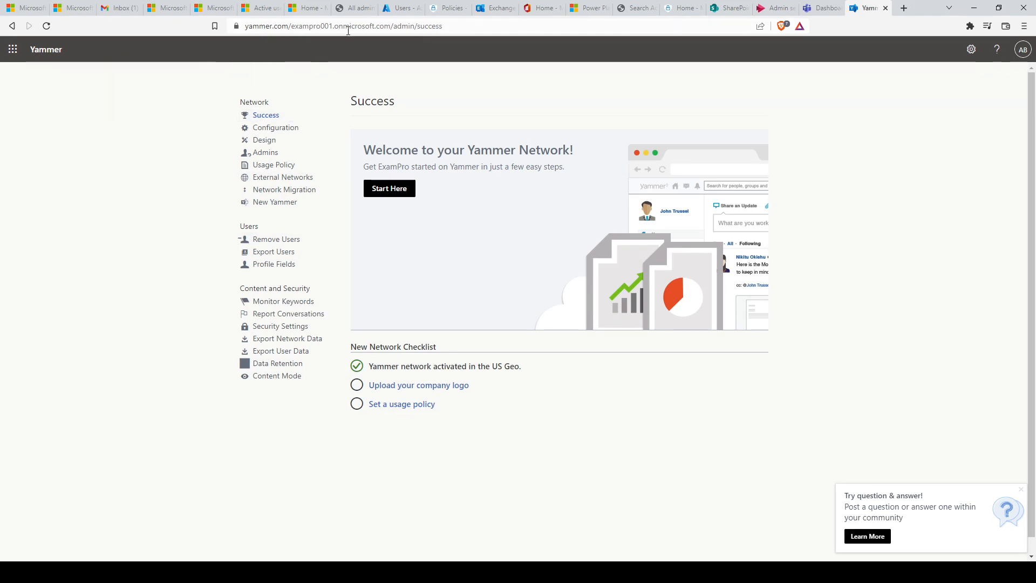
mouse_move(477, 421)
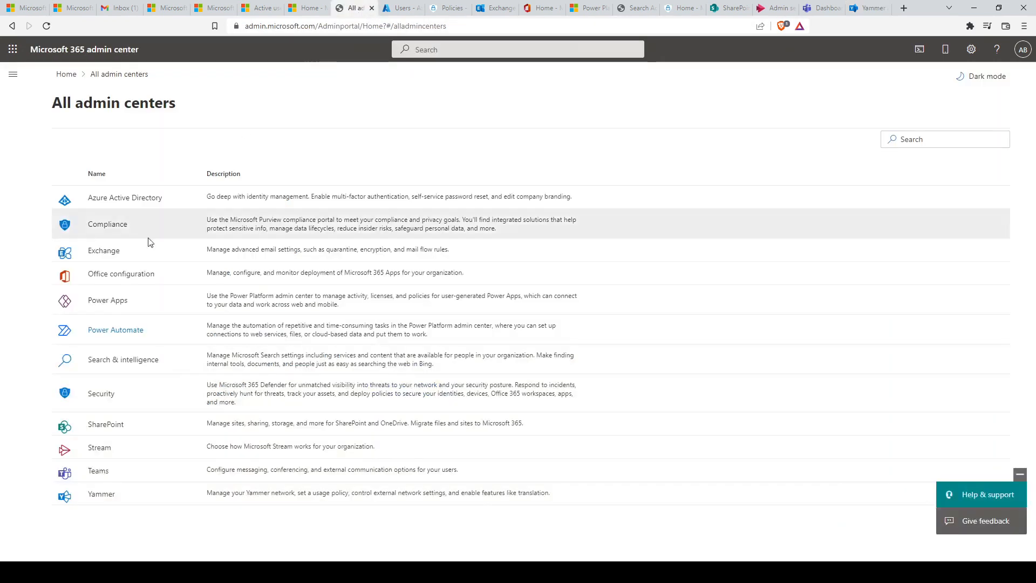
mouse_move(157, 496)
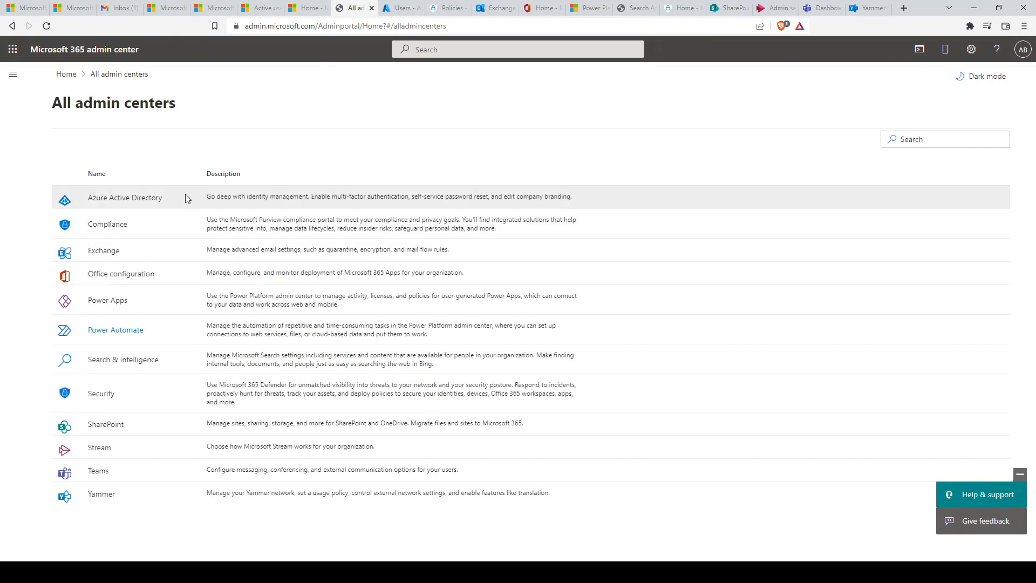
mouse_move(192, 515)
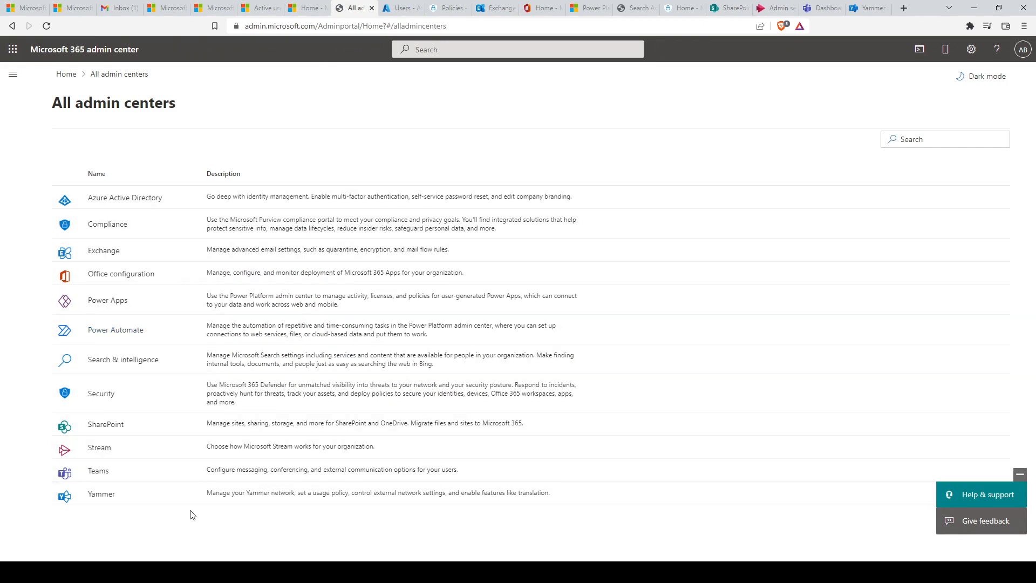